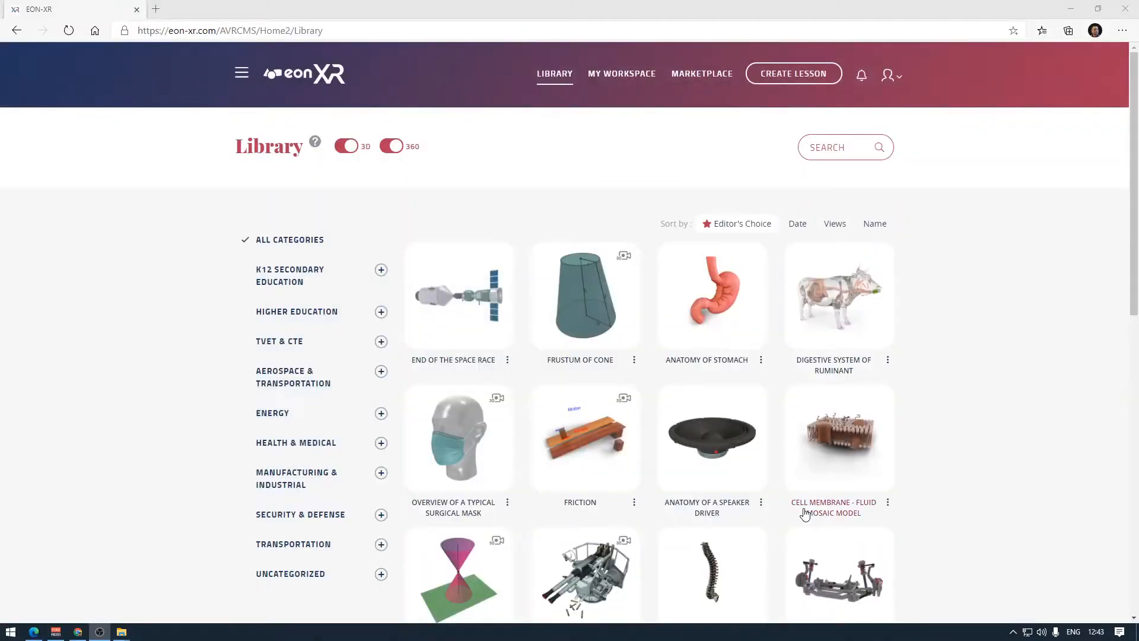
mouse_move(751, 153)
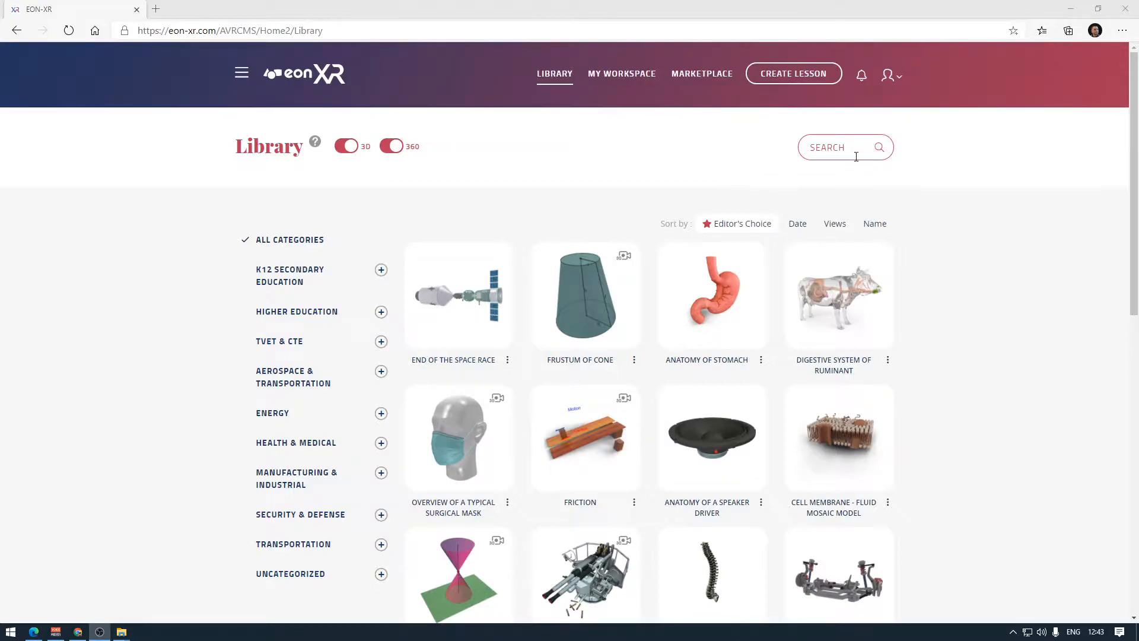
mouse_move(794, 72)
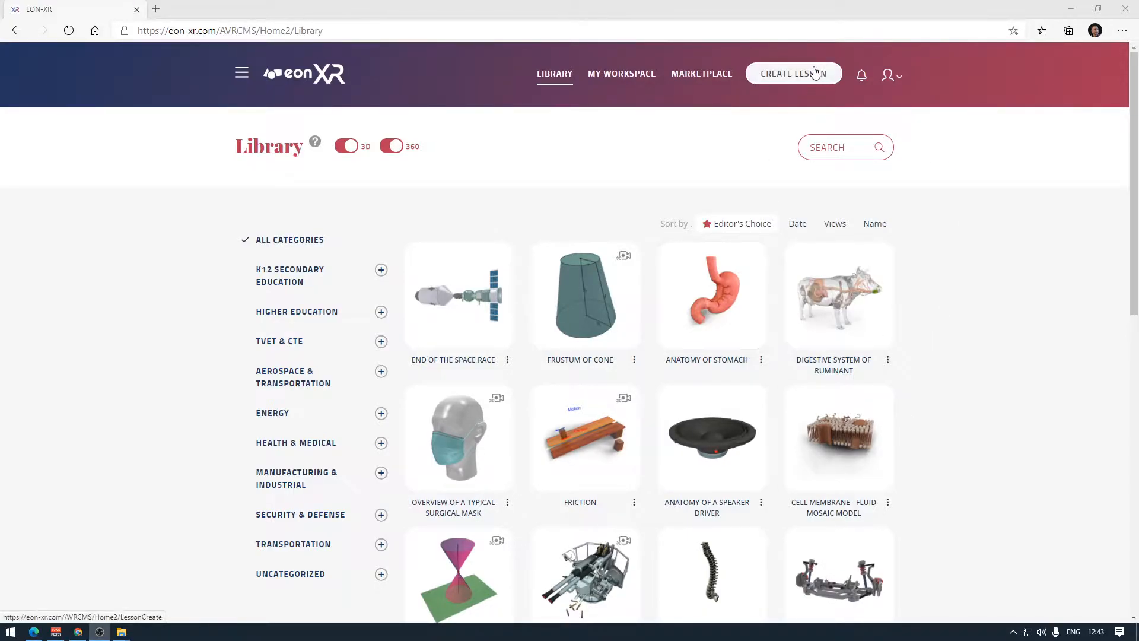
mouse_move(789, 82)
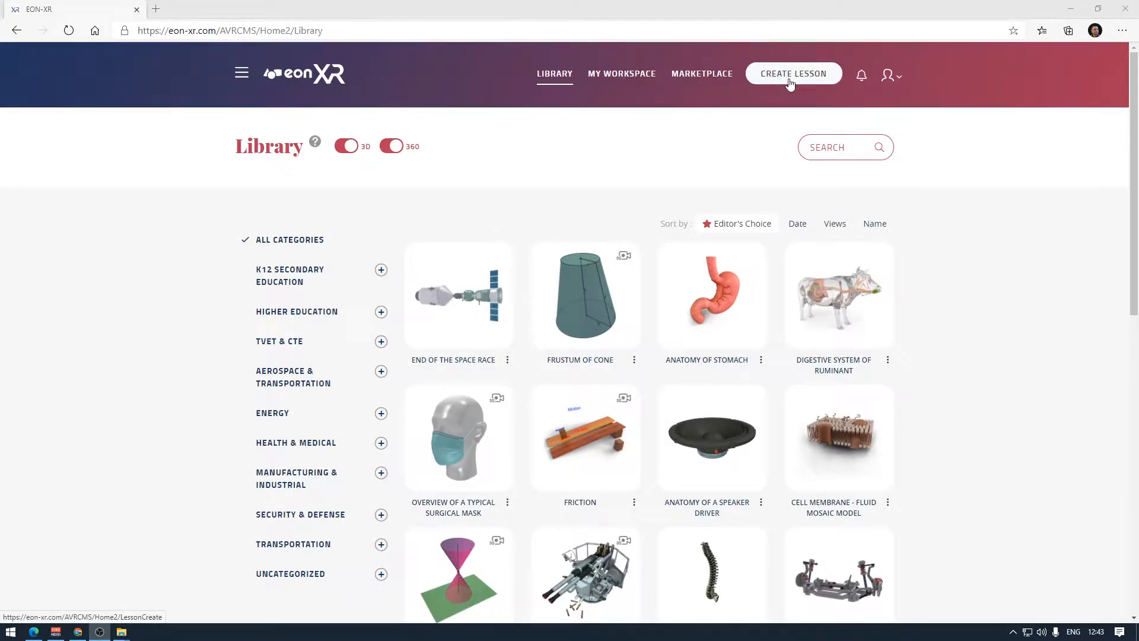
Go from the asset library to the Create Lesson page
click(792, 74)
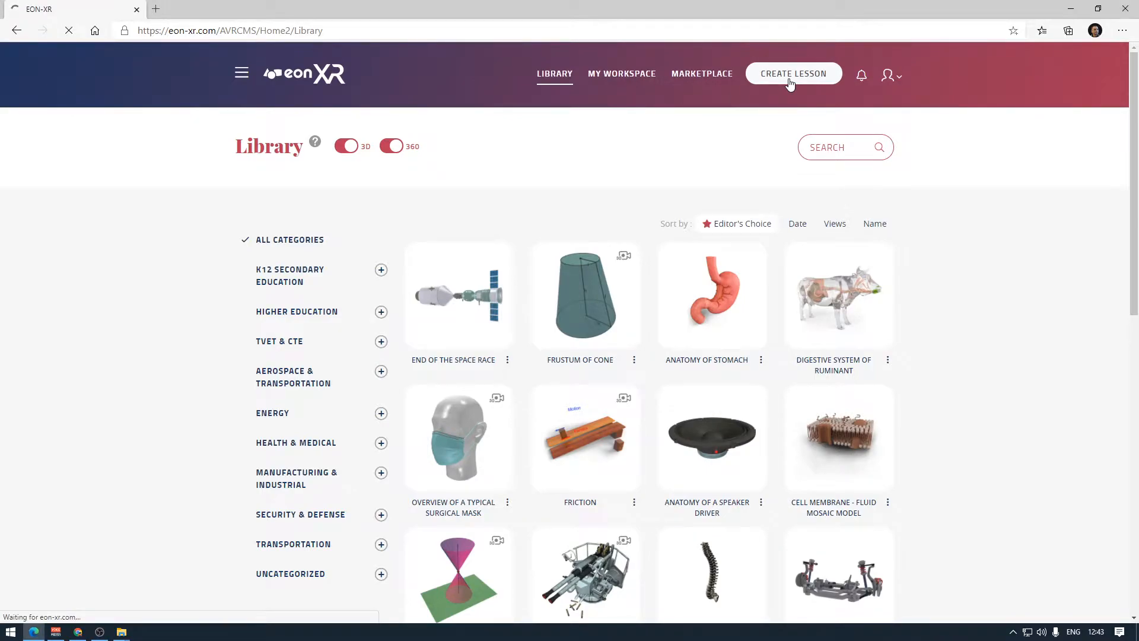
Choose the 3D lesson type on the Create Lesson page
click(793, 74)
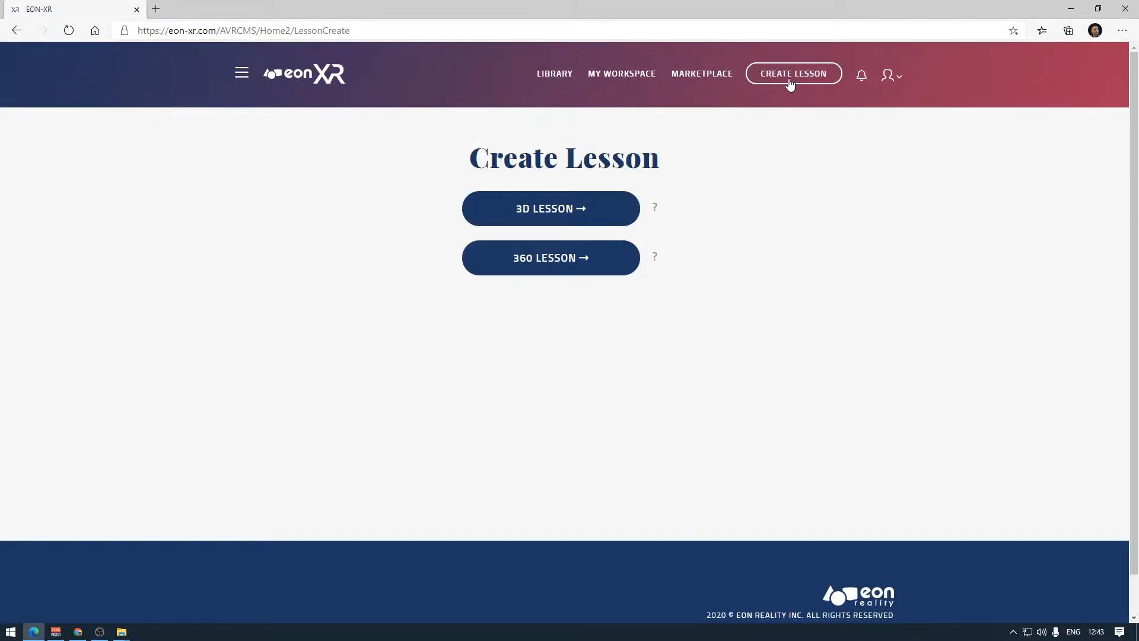
mouse_move(551, 209)
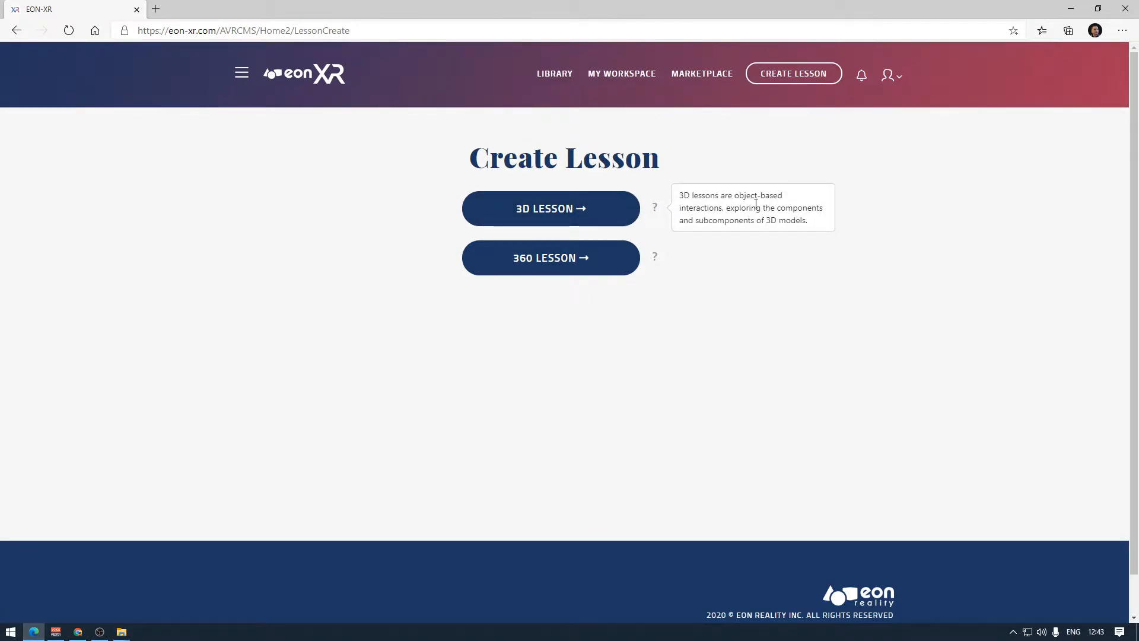
mouse_move(615, 267)
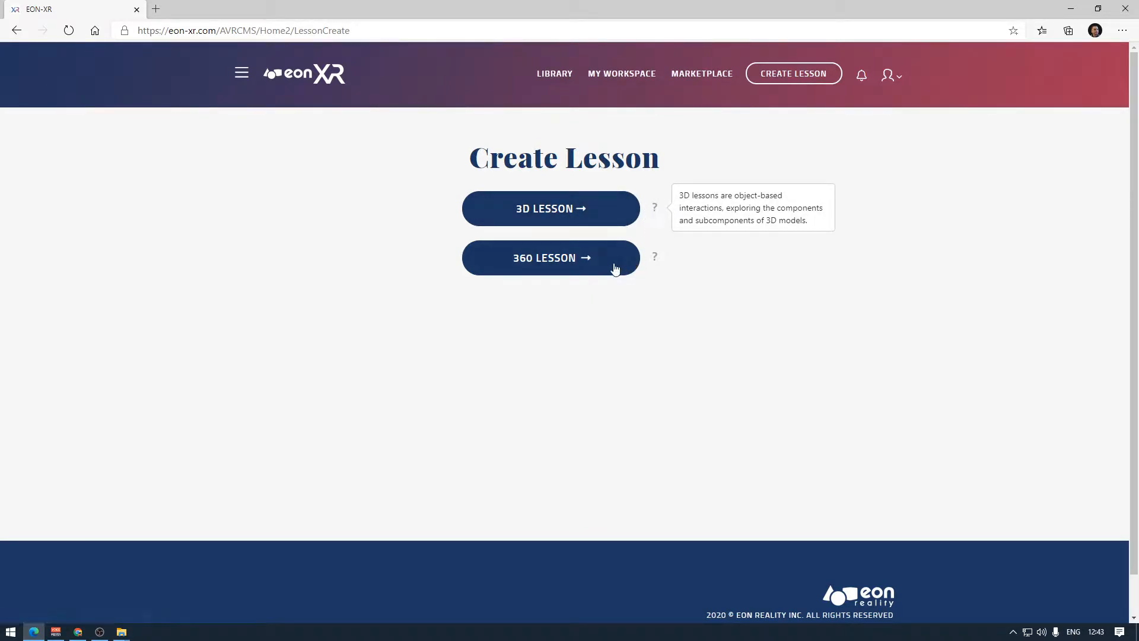
mouse_move(654, 257)
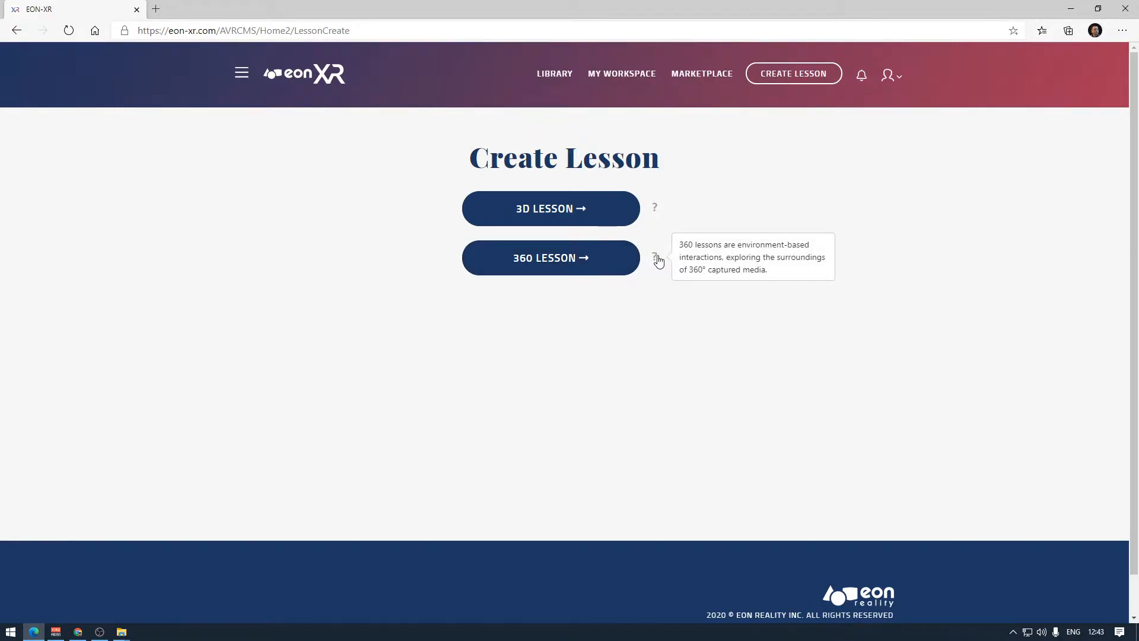
mouse_move(518, 268)
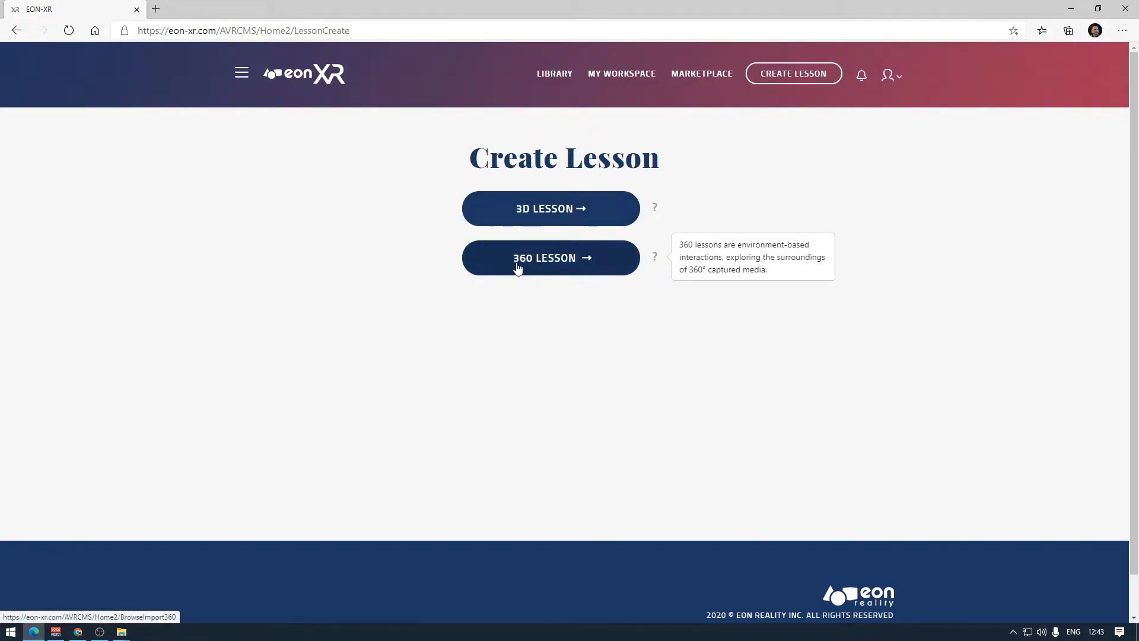
mouse_move(719, 337)
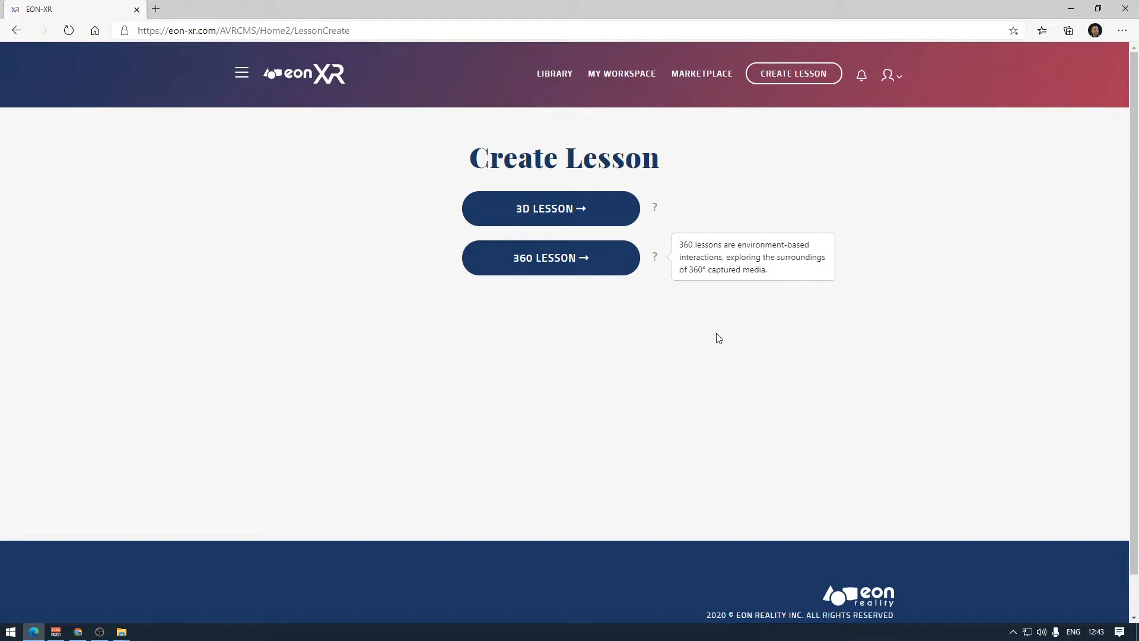
mouse_move(550, 208)
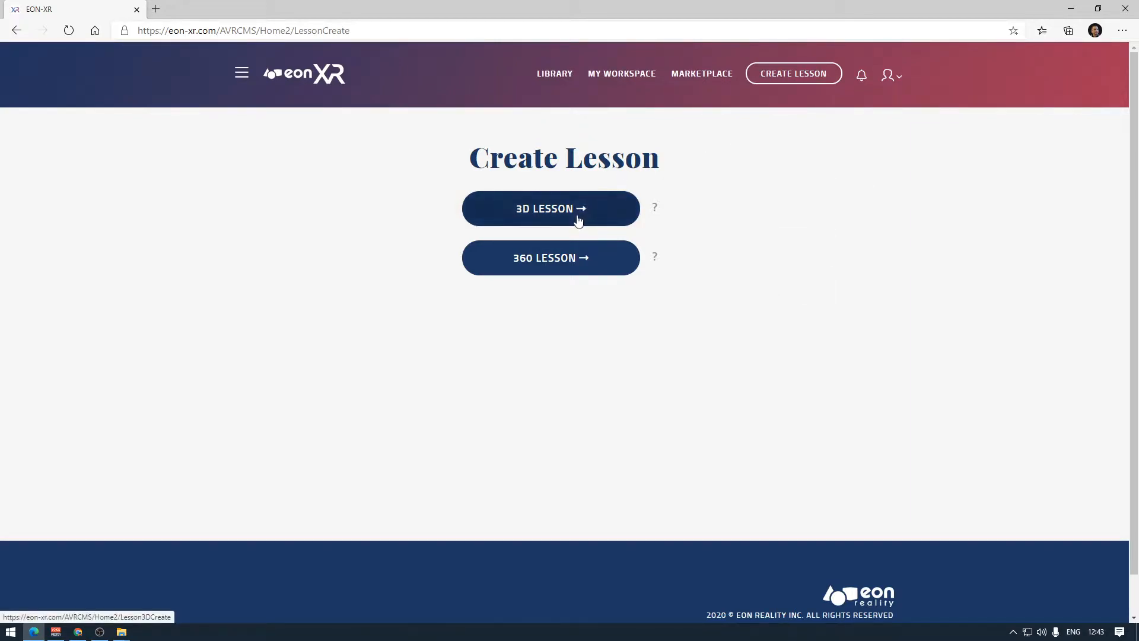
mouse_move(549, 215)
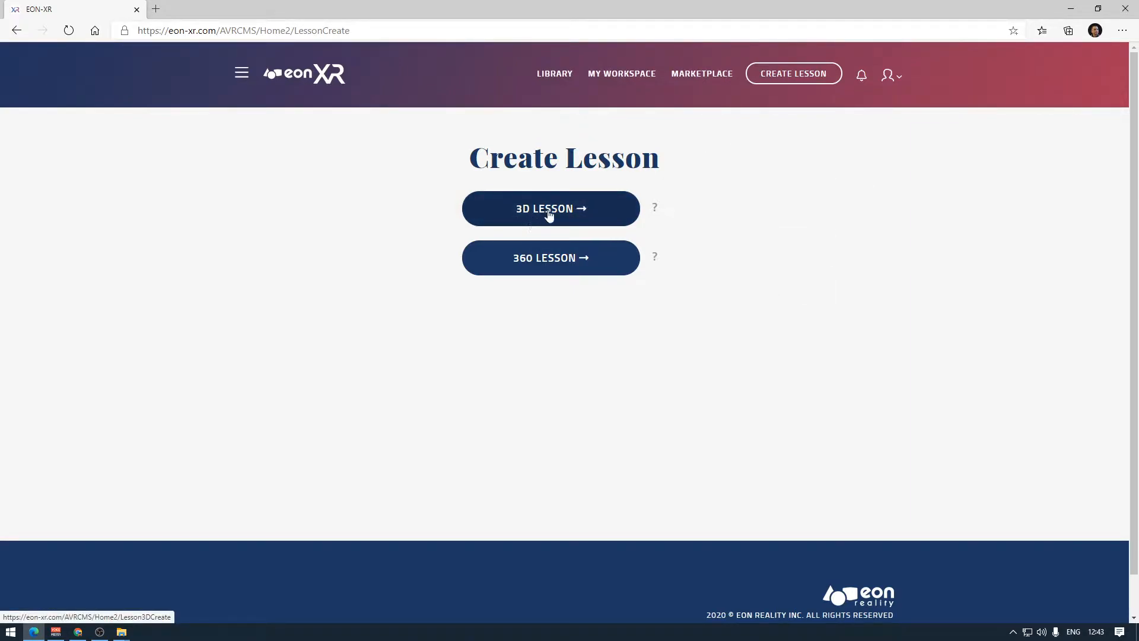
click(550, 208)
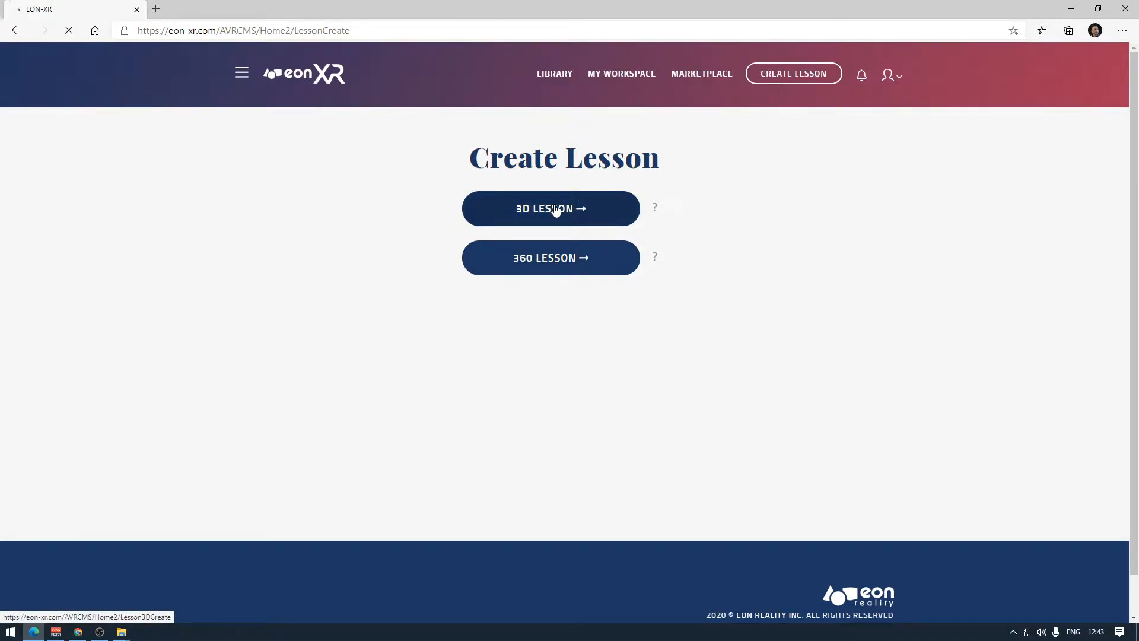
Choose to browse existing 3D content instead of importing it
click(551, 208)
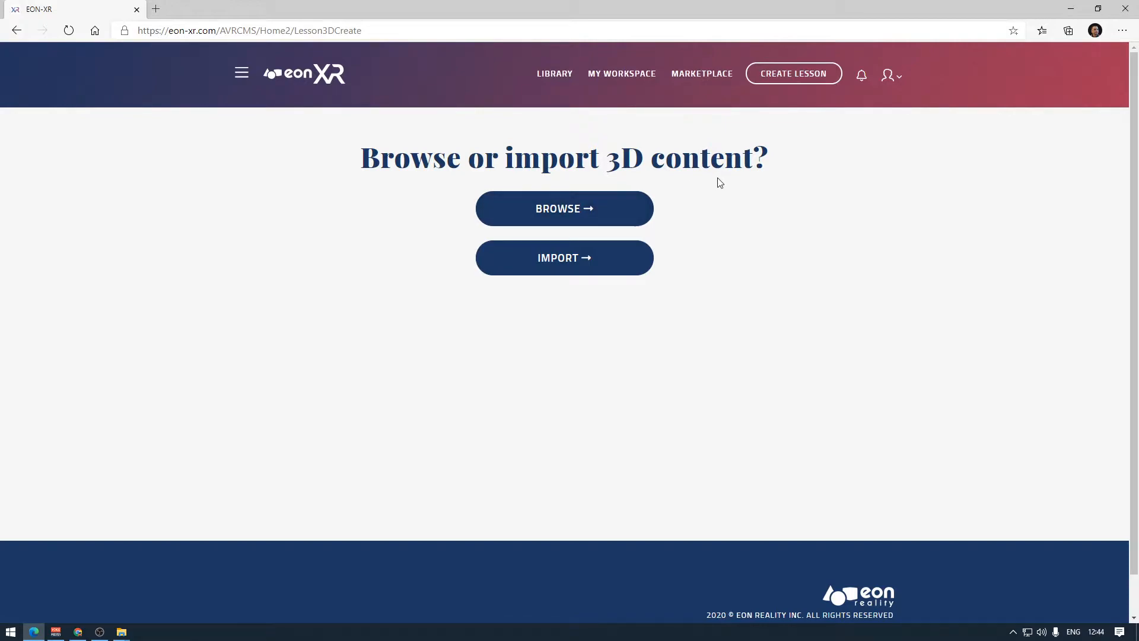
mouse_move(564, 218)
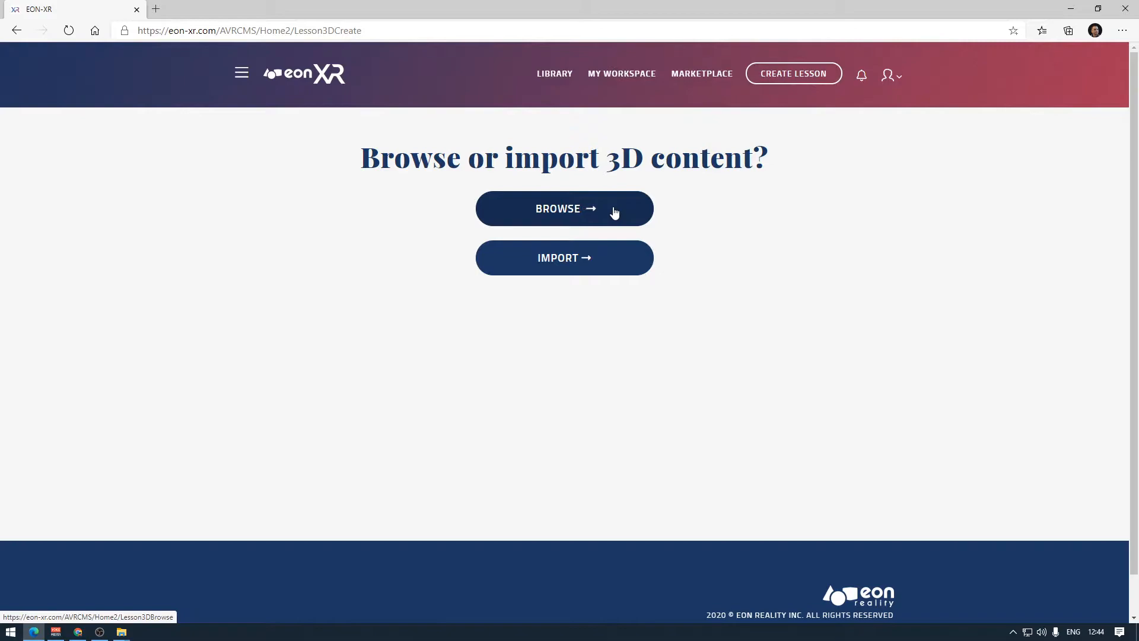
mouse_move(564, 258)
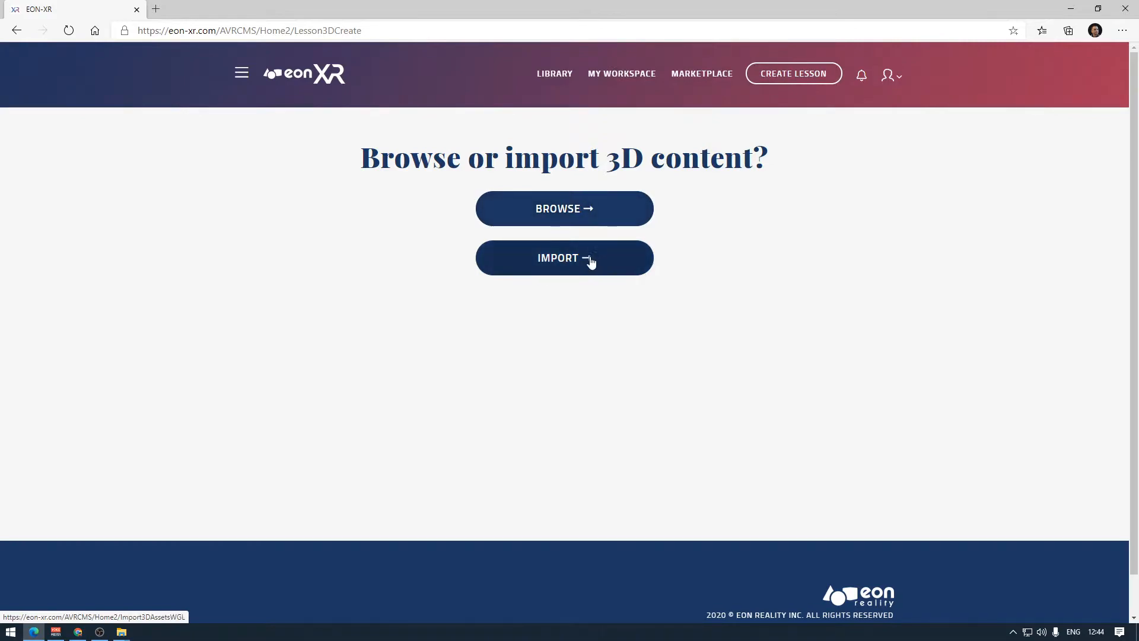
mouse_move(569, 269)
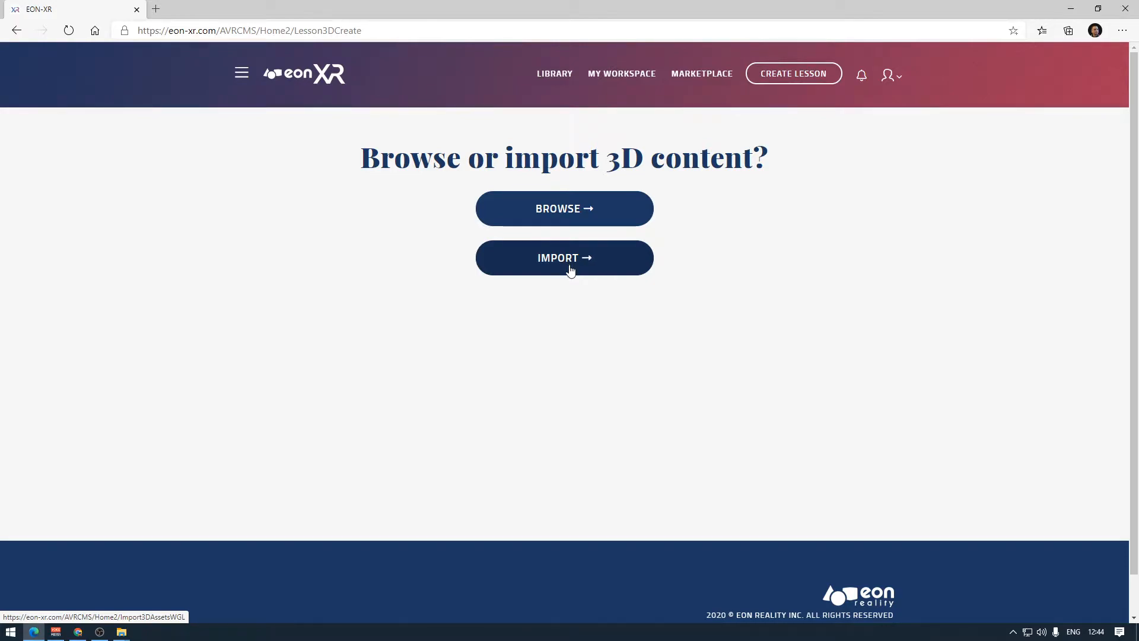
click(564, 208)
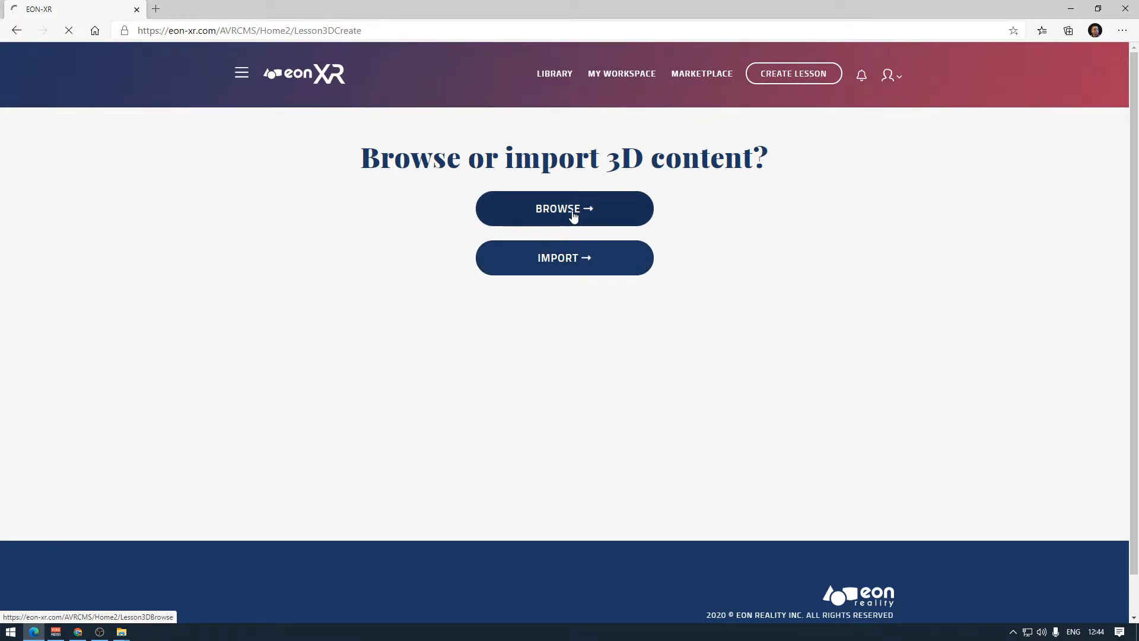
mouse_move(612, 203)
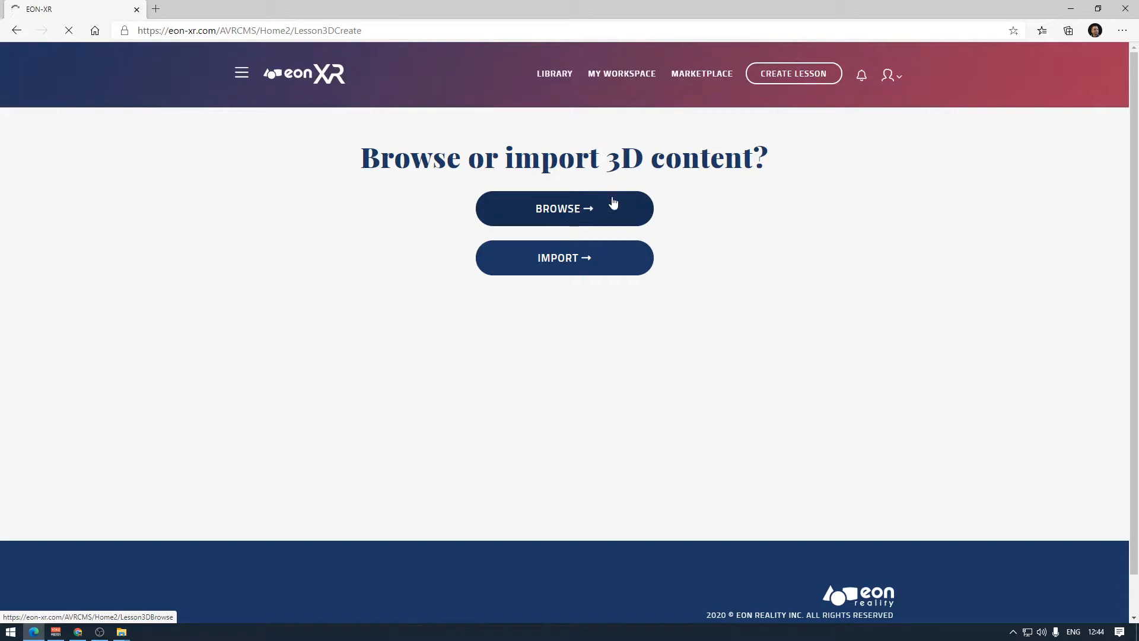
Enter 'PUMP' in the Browse 3D Assets search box
click(564, 208)
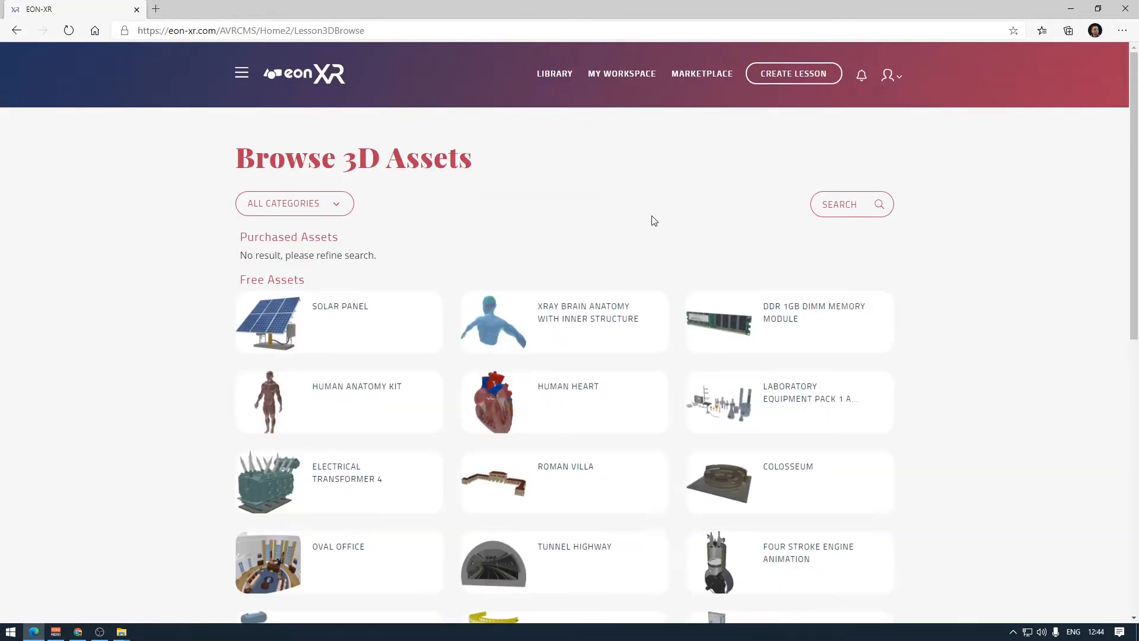
mouse_move(430, 155)
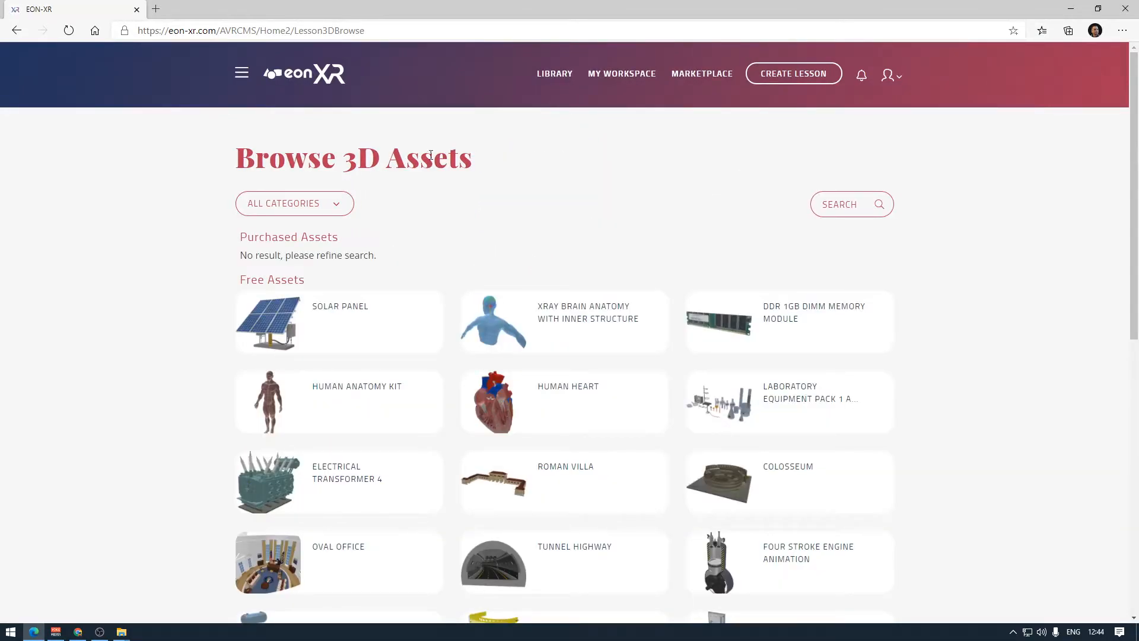
scroll(down, 3)
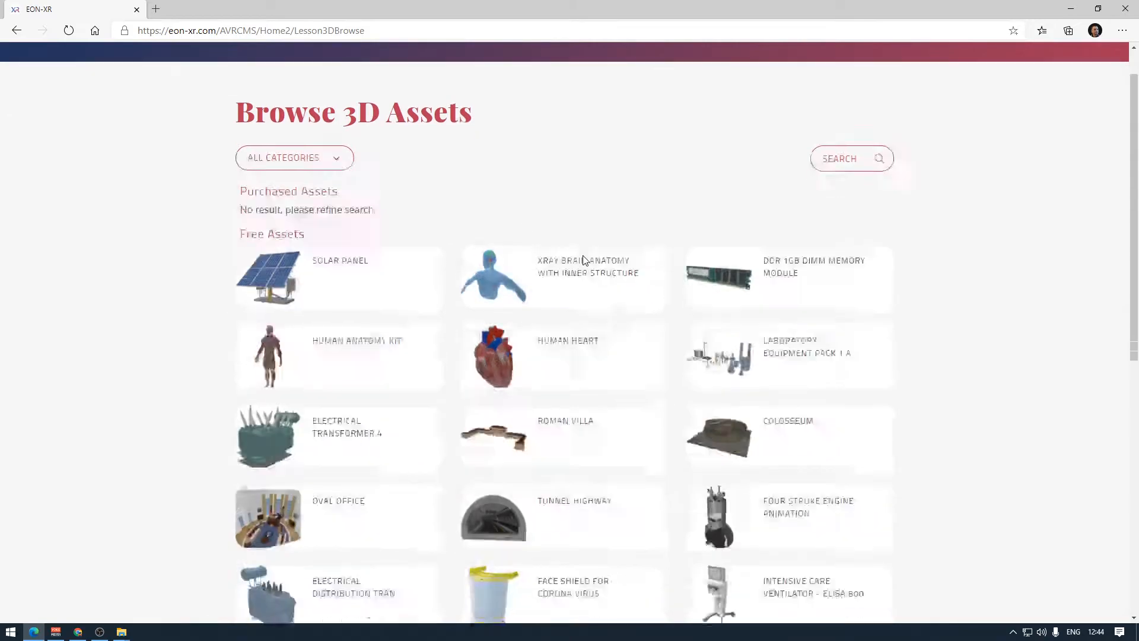
scroll(up, 3)
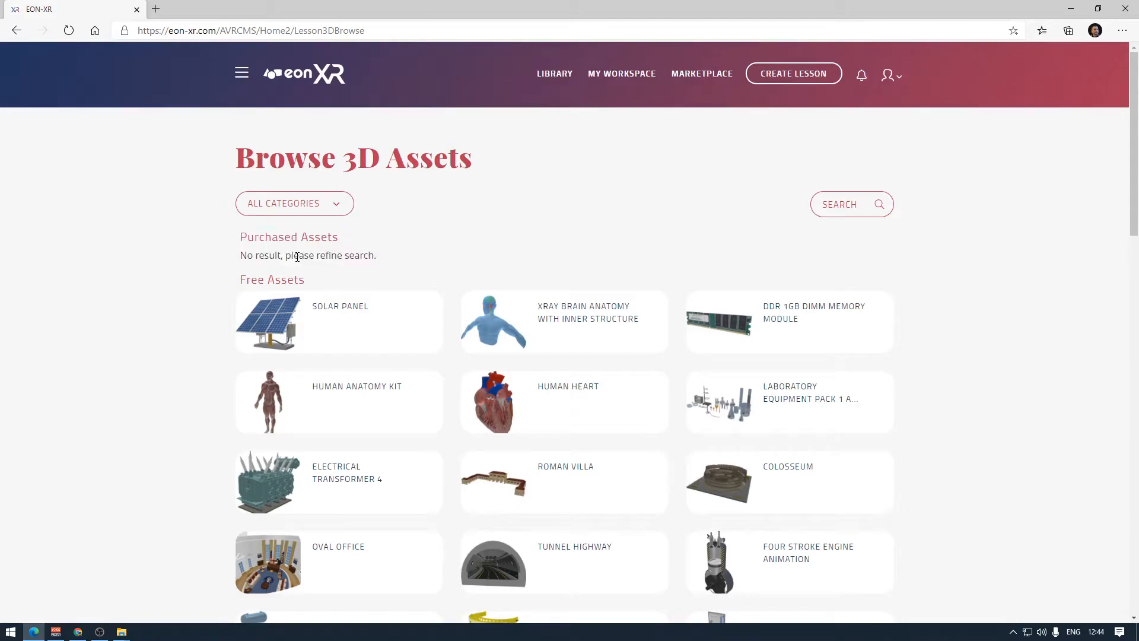
click(829, 203)
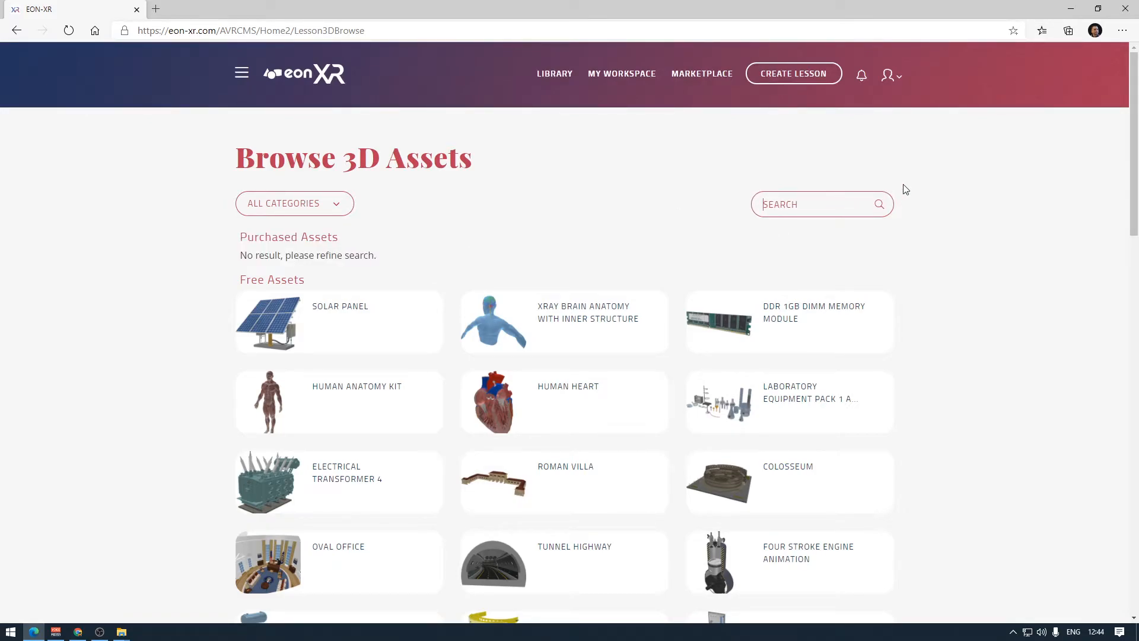
text(PUM)
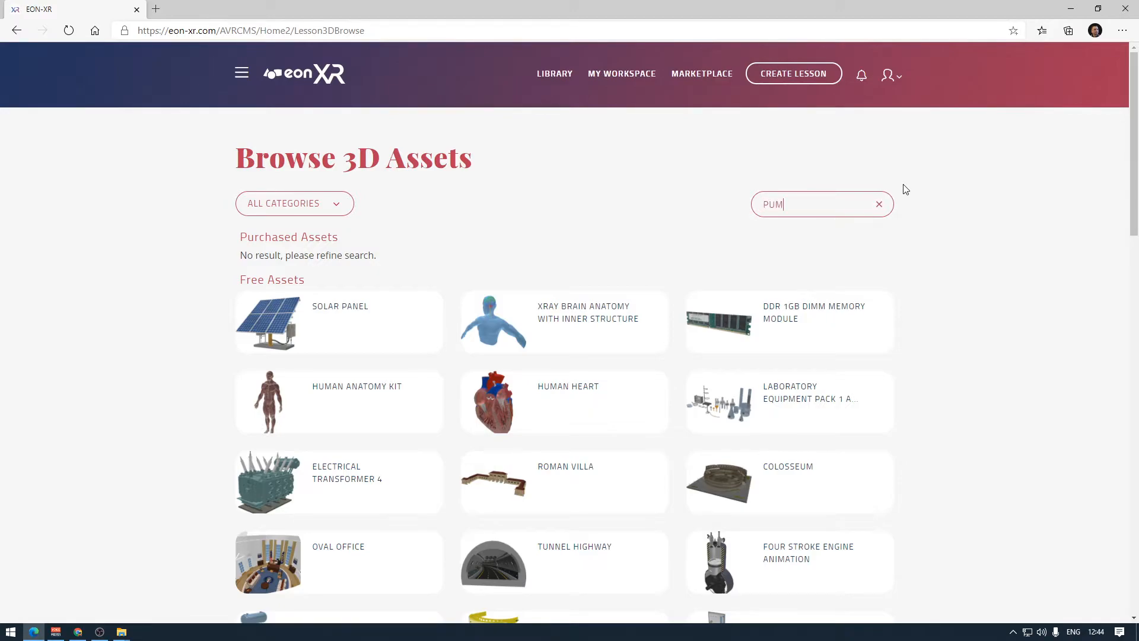
text(P)
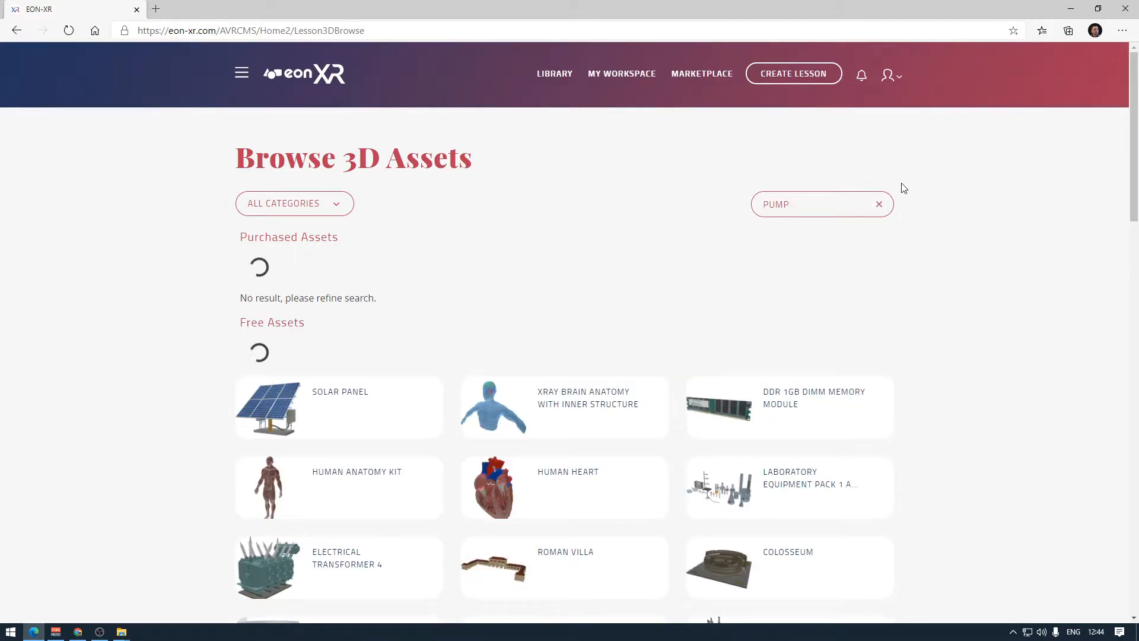
mouse_move(773, 218)
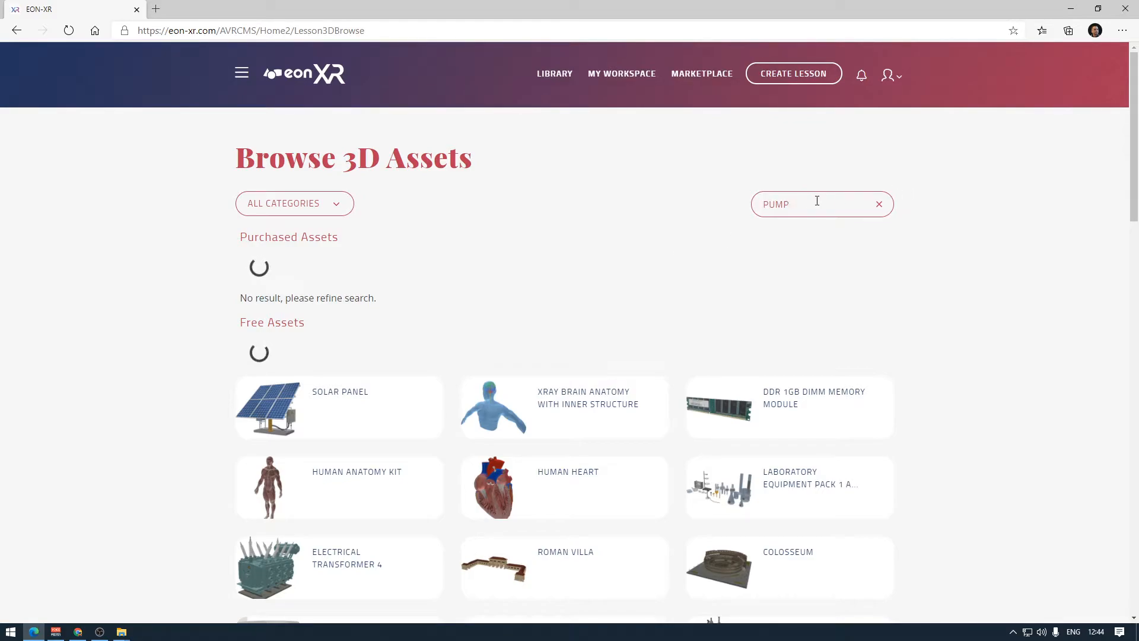
Run the pump search, review the results, and open Semi Rotary Wing Water Pump
click(813, 204)
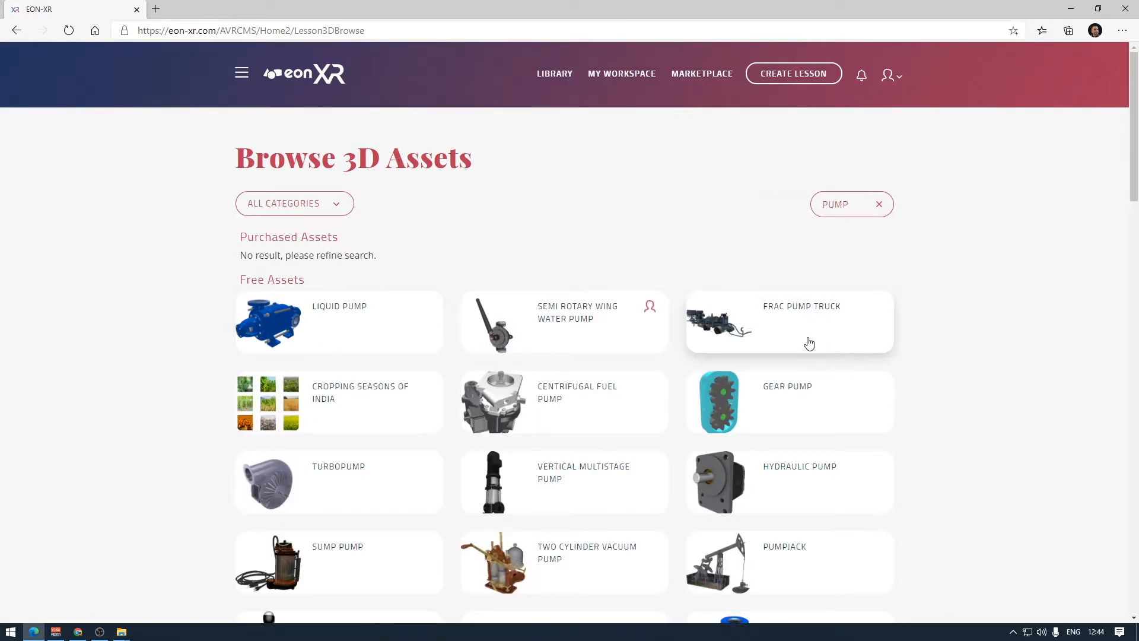
mouse_move(693, 368)
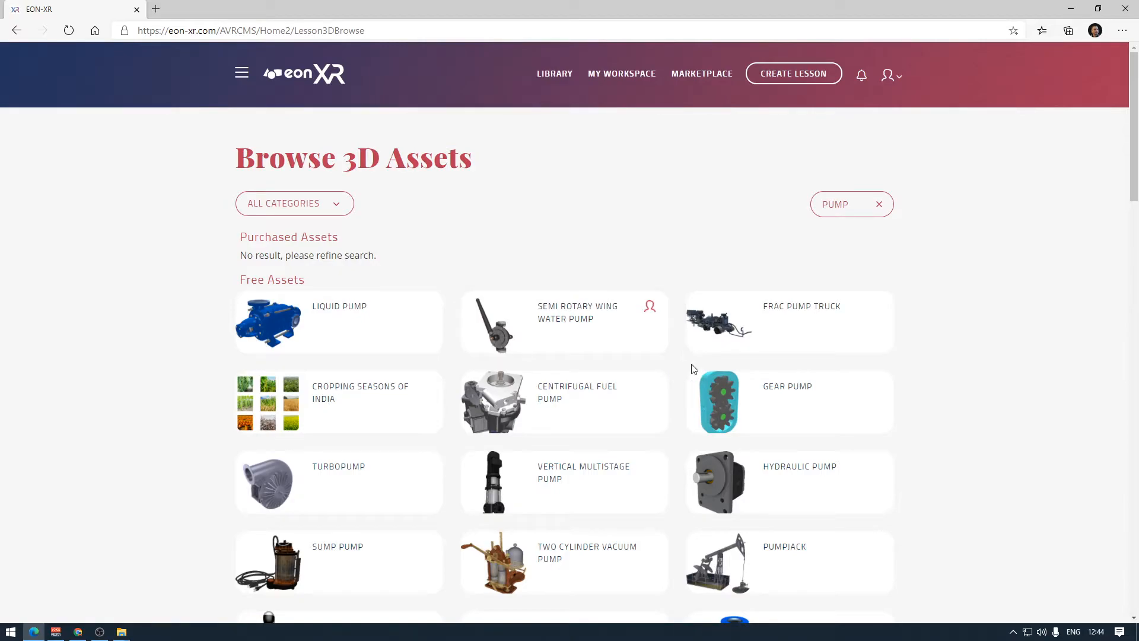
scroll(down, 3)
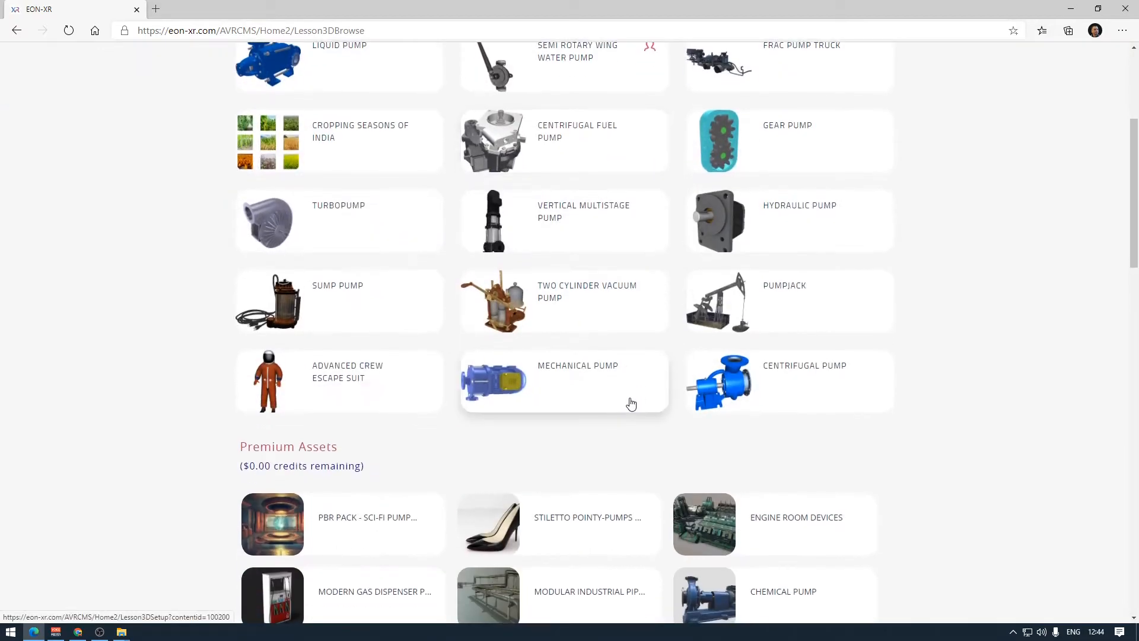
scroll(up, 3)
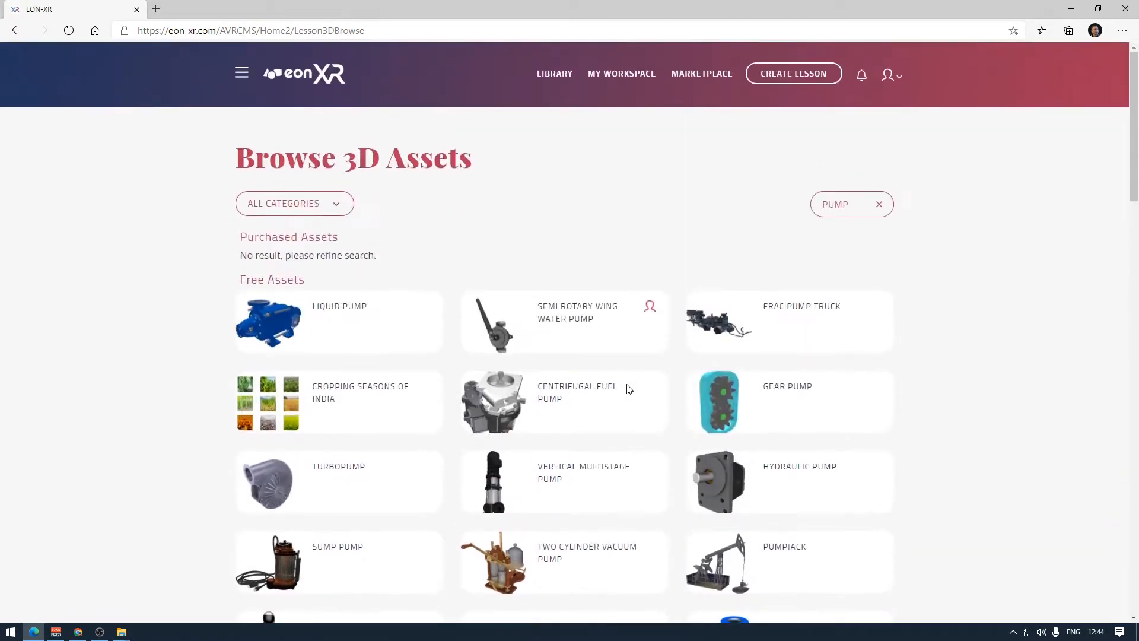
scroll(down, 3)
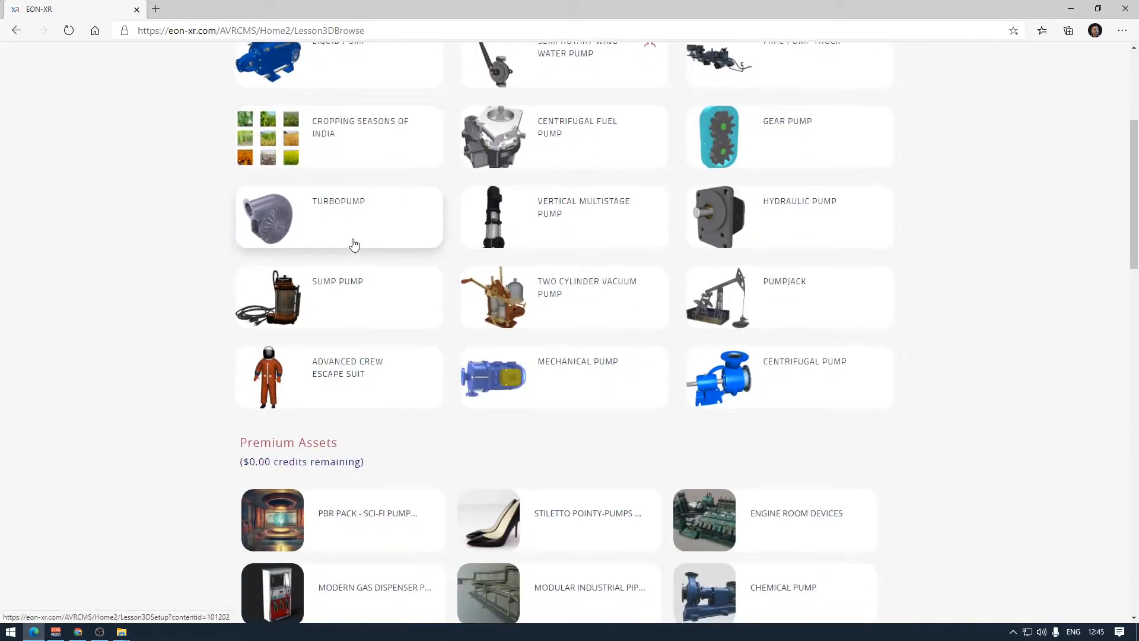
scroll(down, 3)
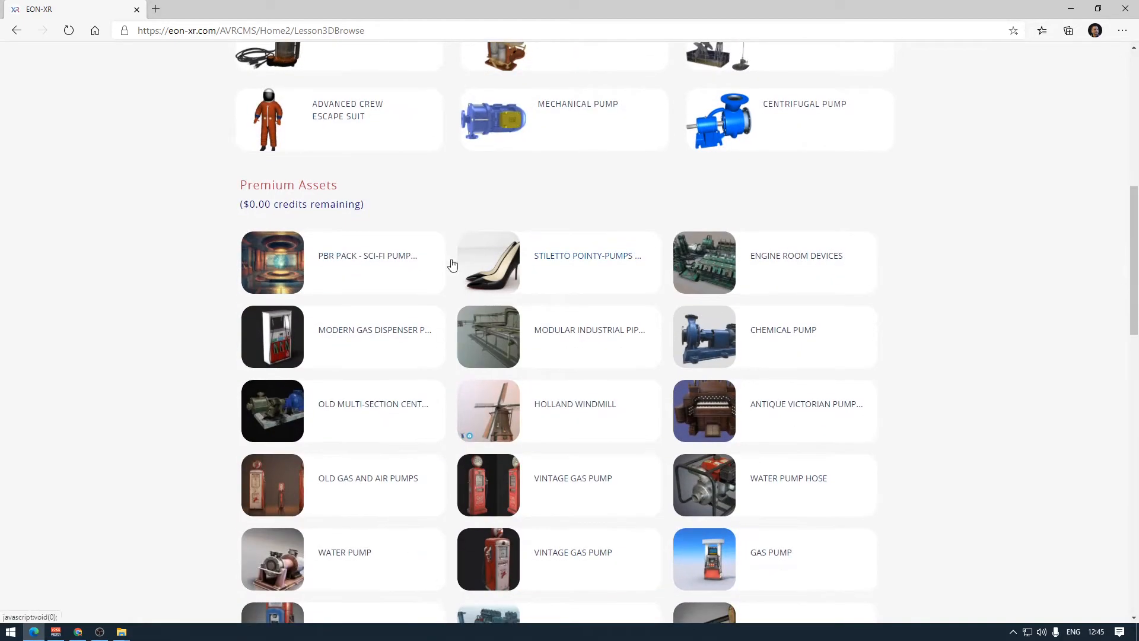
scroll(down, 3)
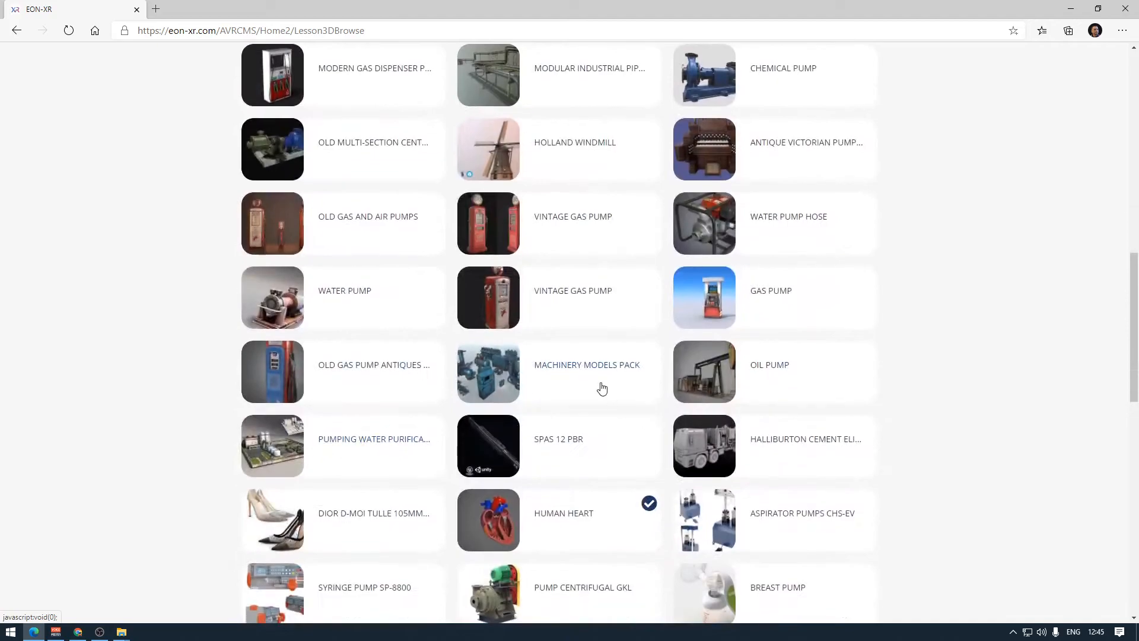
scroll(down, 3)
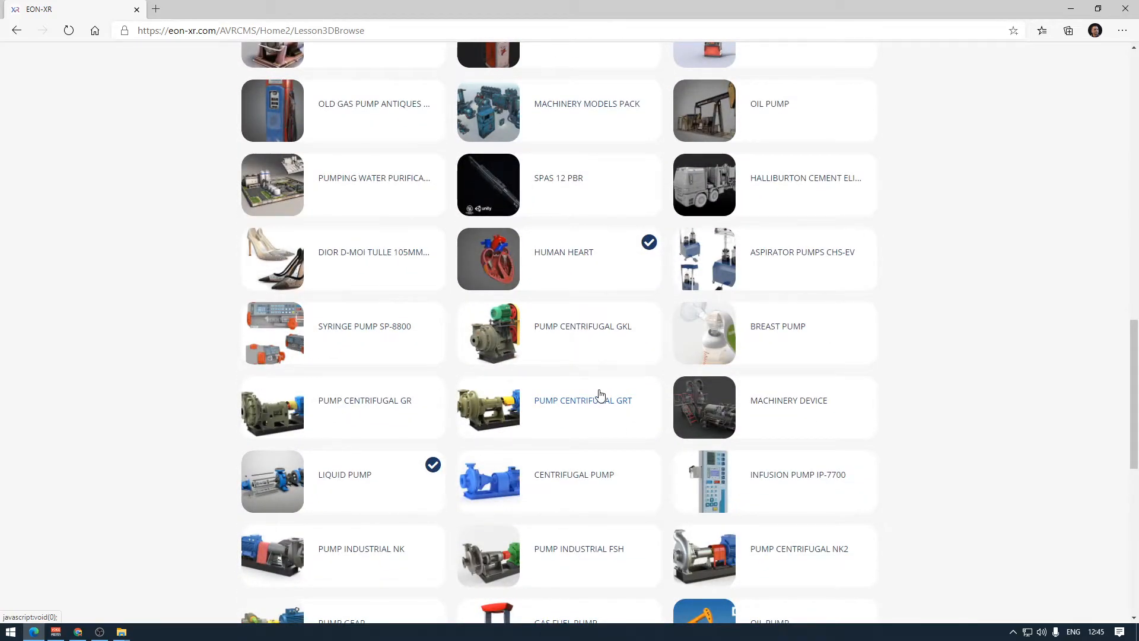
scroll(up, 3)
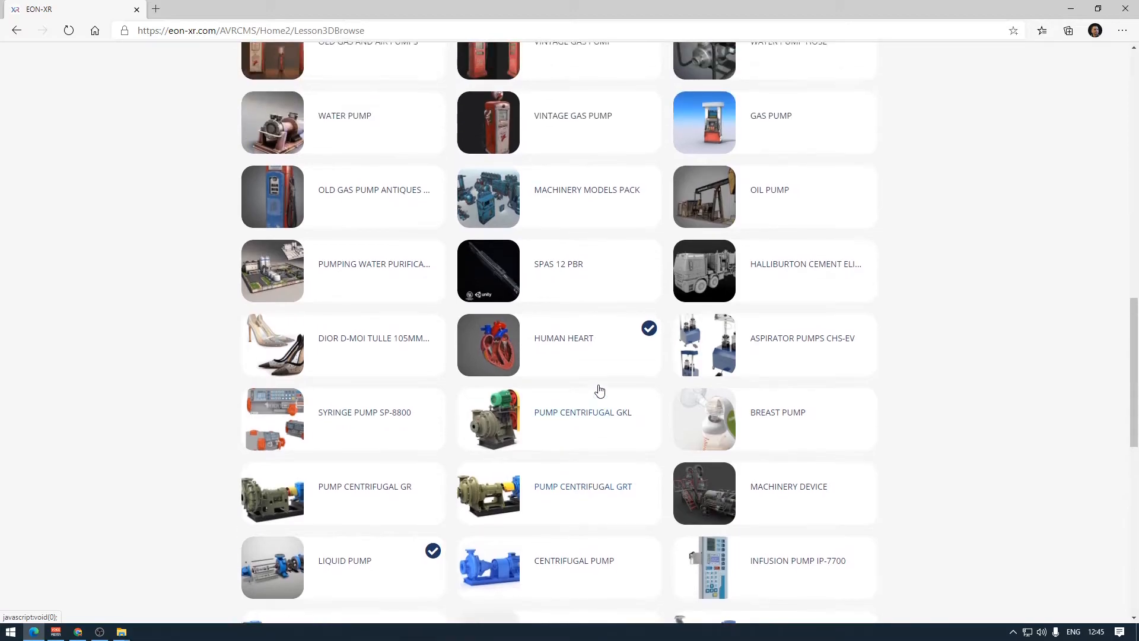
scroll(up, 3)
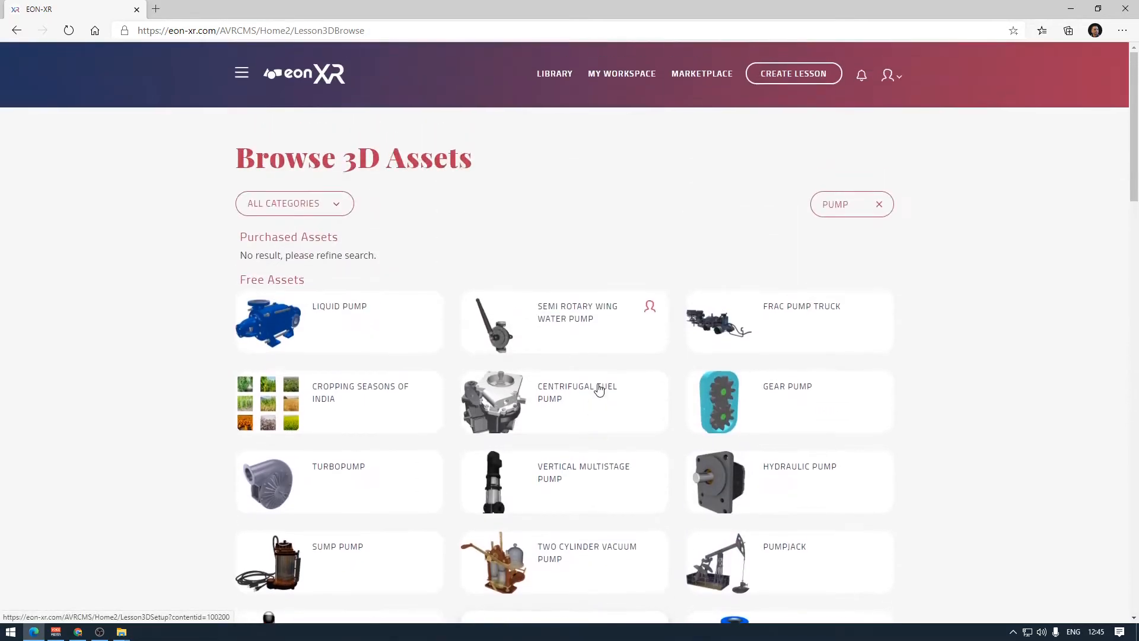
scroll(down, 3)
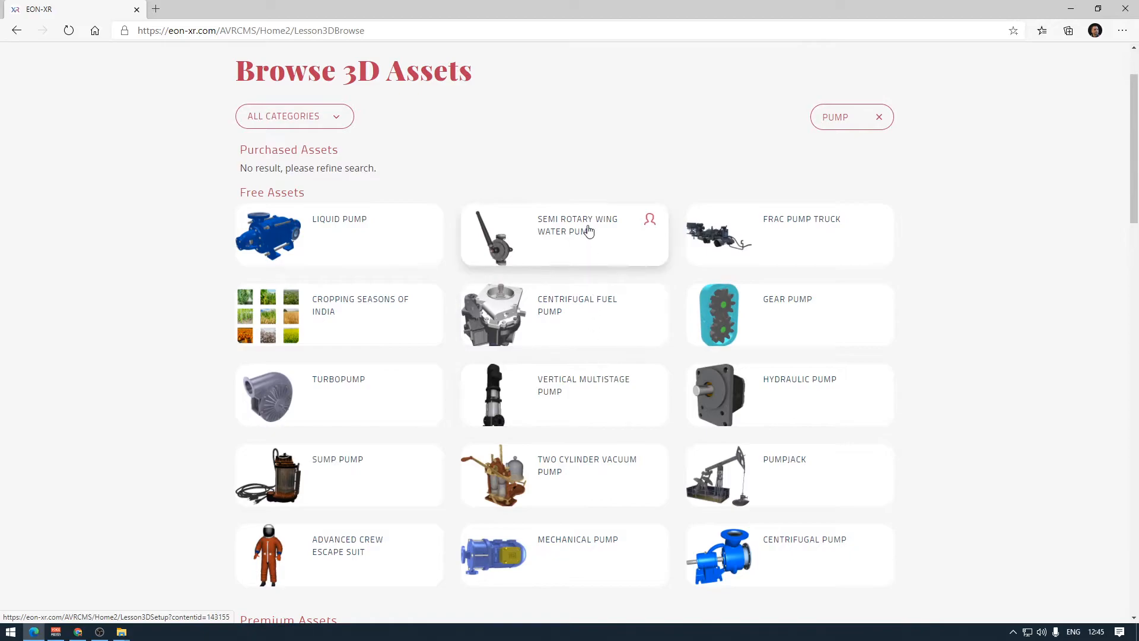
mouse_move(571, 244)
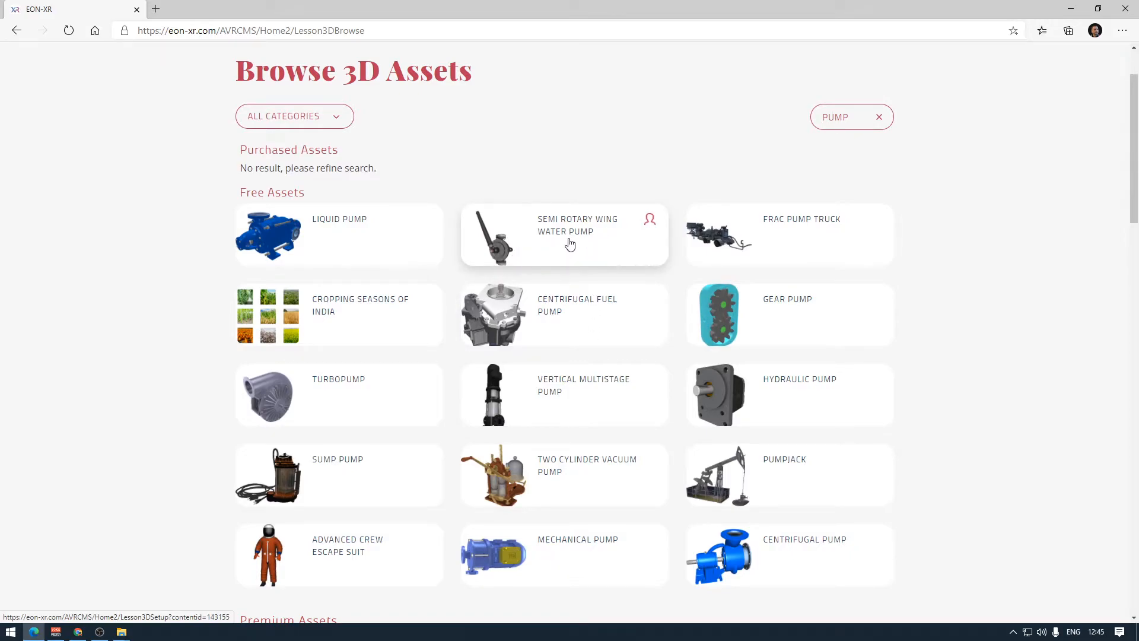
mouse_move(632, 246)
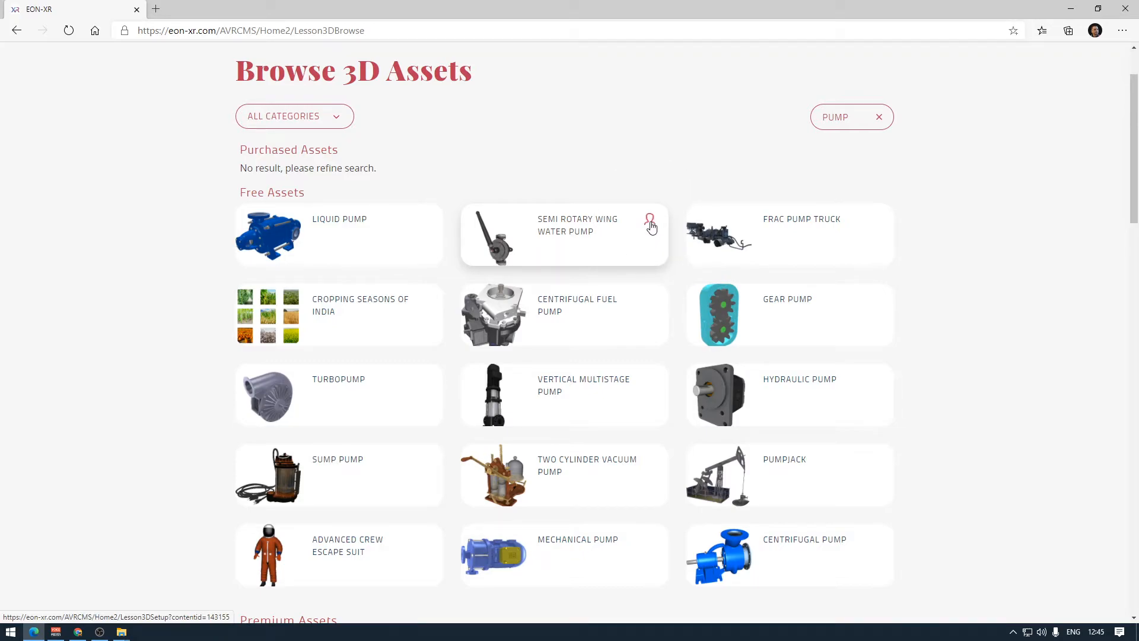
mouse_move(565, 240)
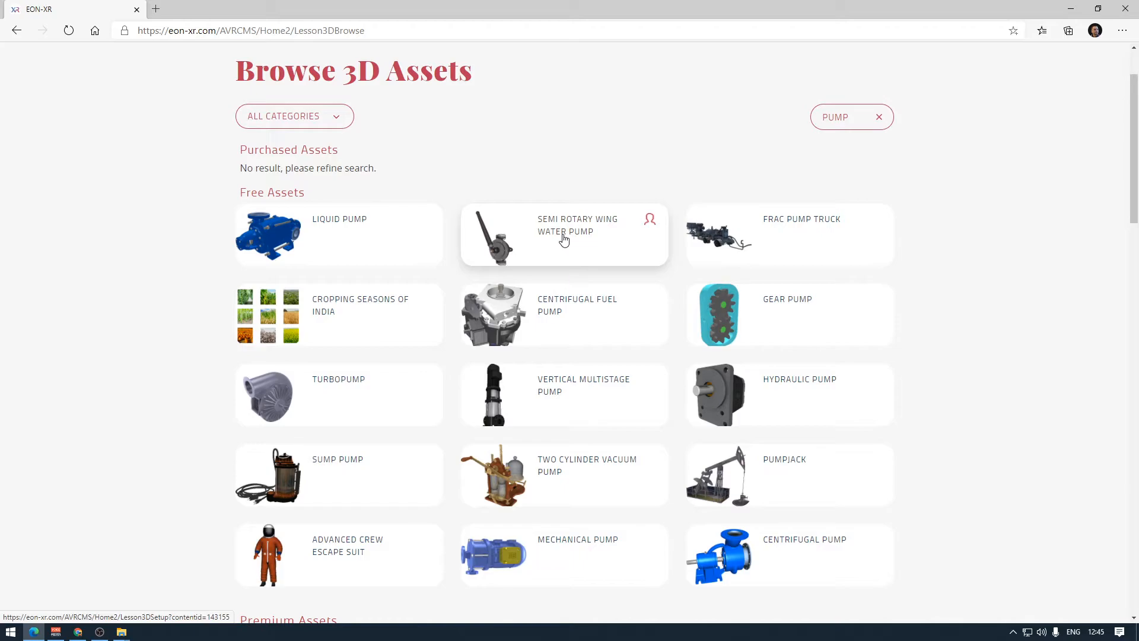
click(563, 235)
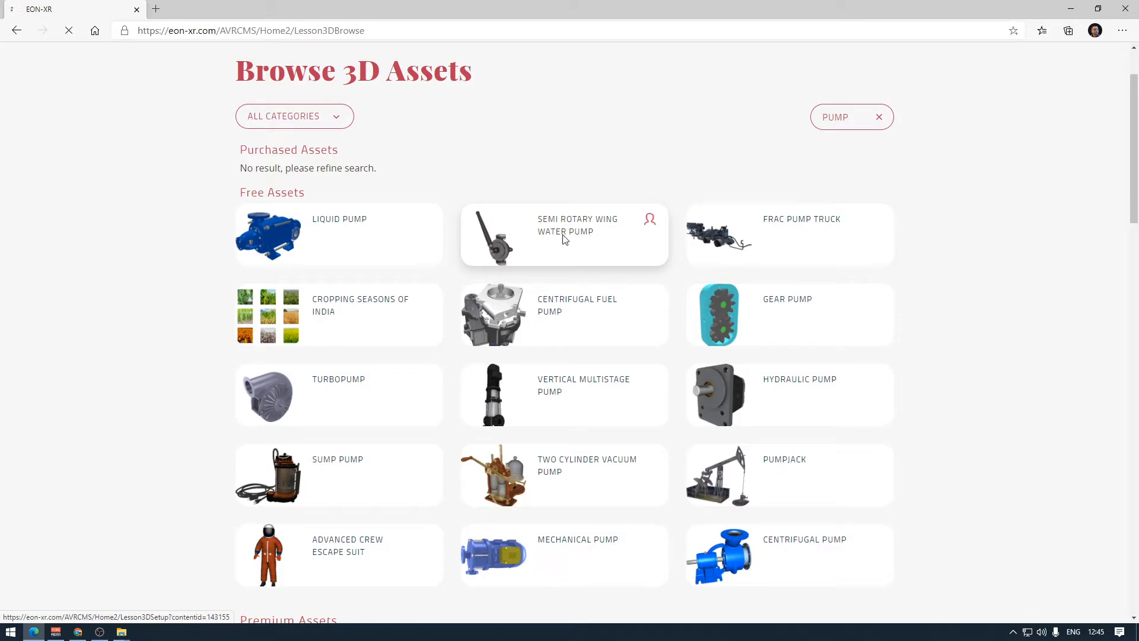
Title the lesson 'Semi-rotary wing water pump - construction' with category Industrial Engineering
click(564, 235)
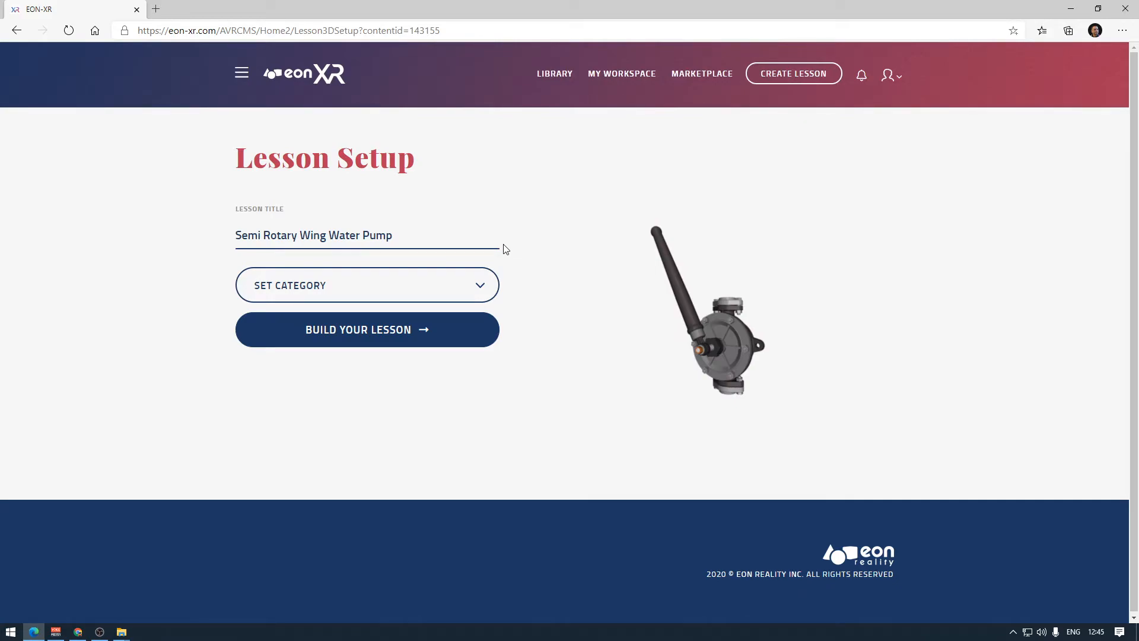
mouse_move(701, 197)
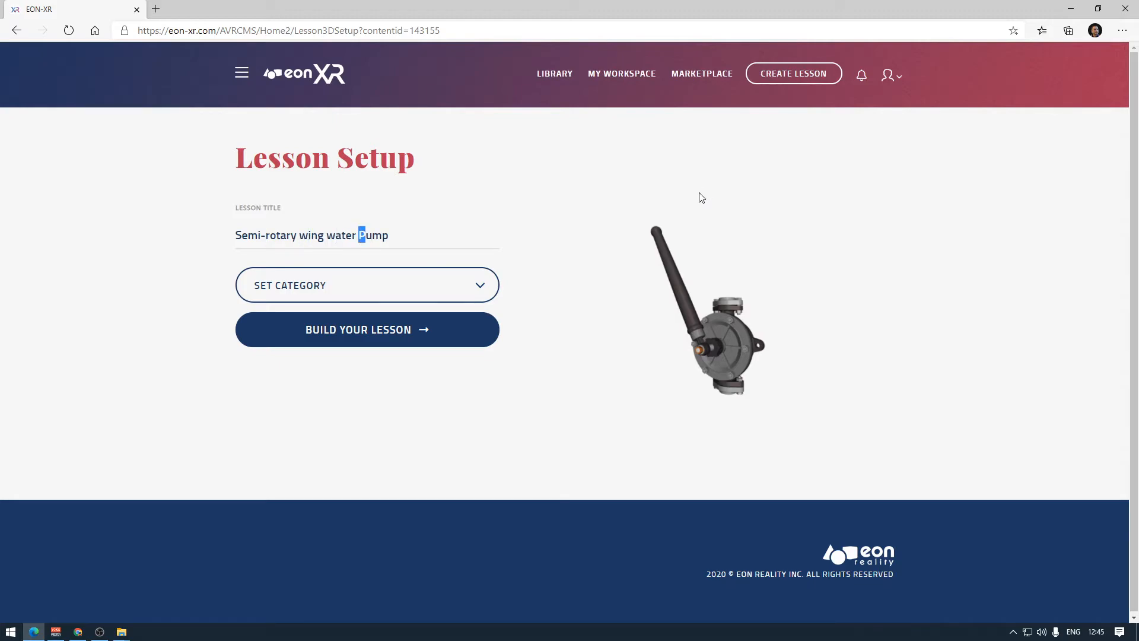
text(p)
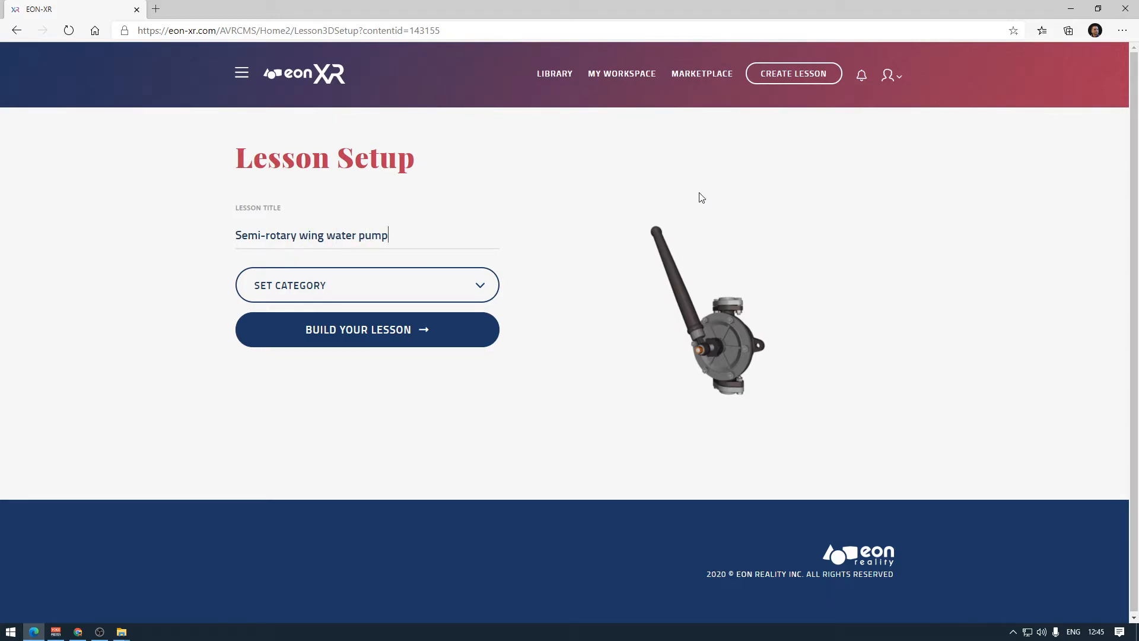
text(-)
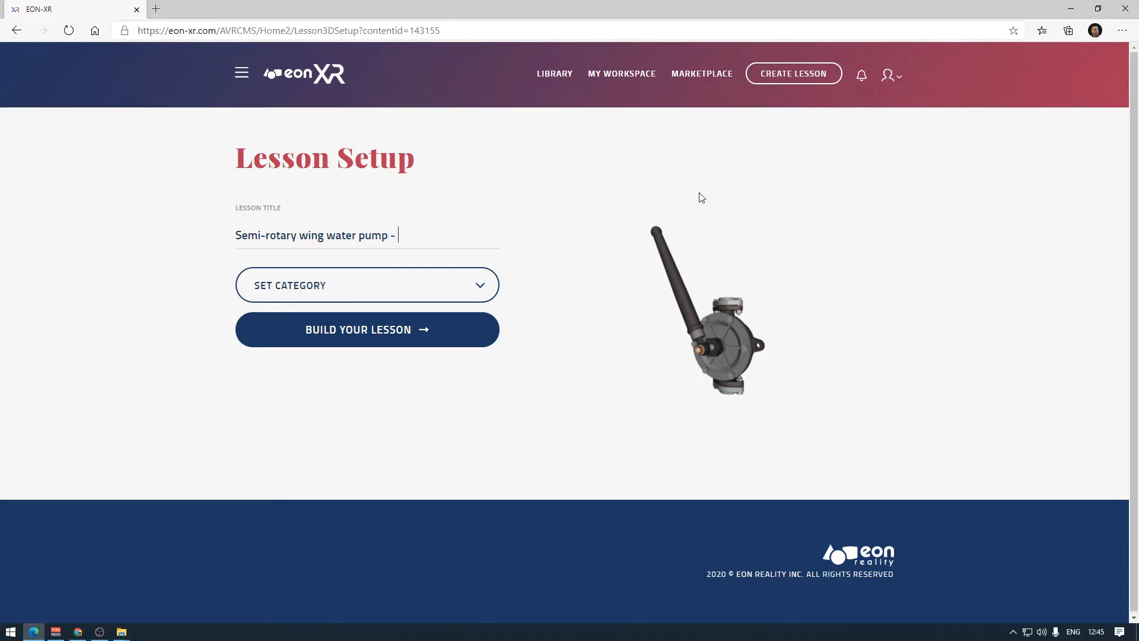
text(construction)
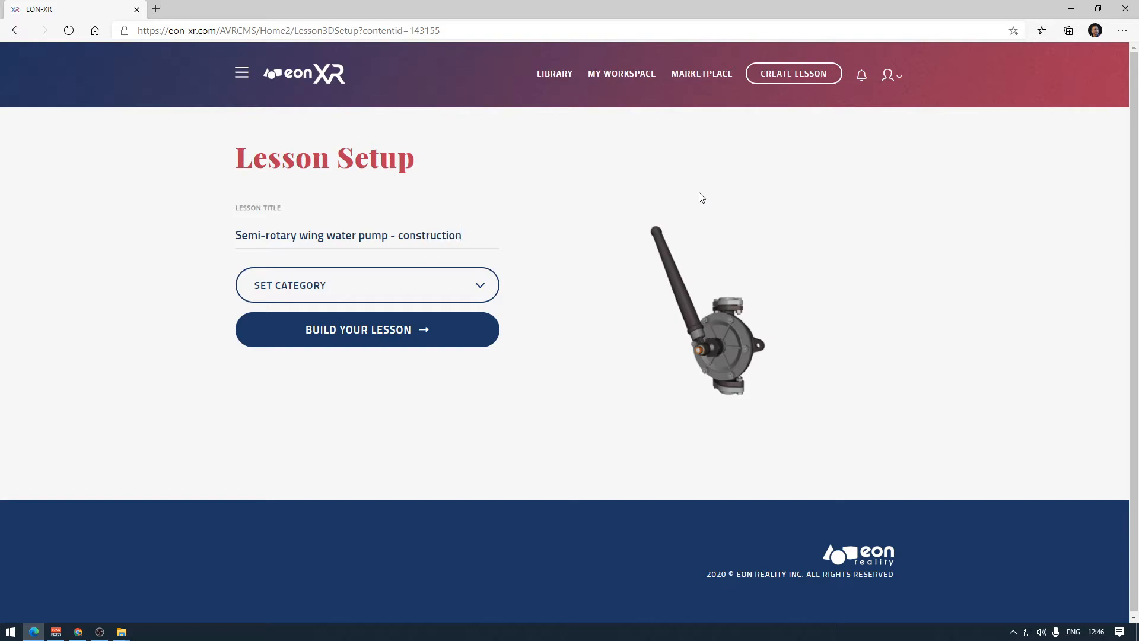
mouse_move(325, 235)
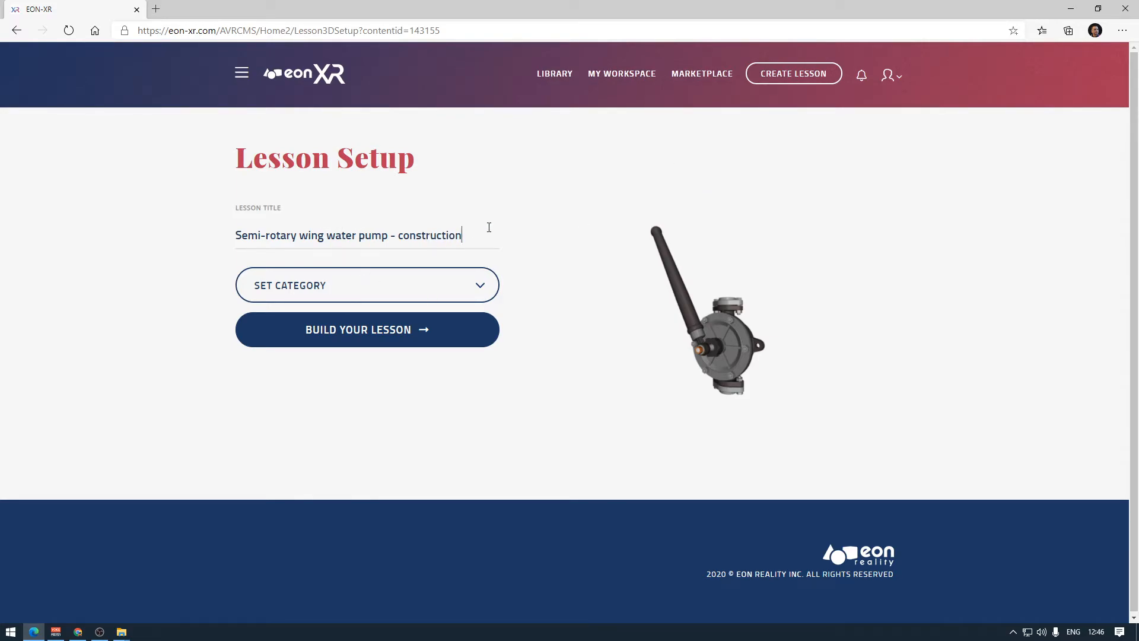
click(366, 285)
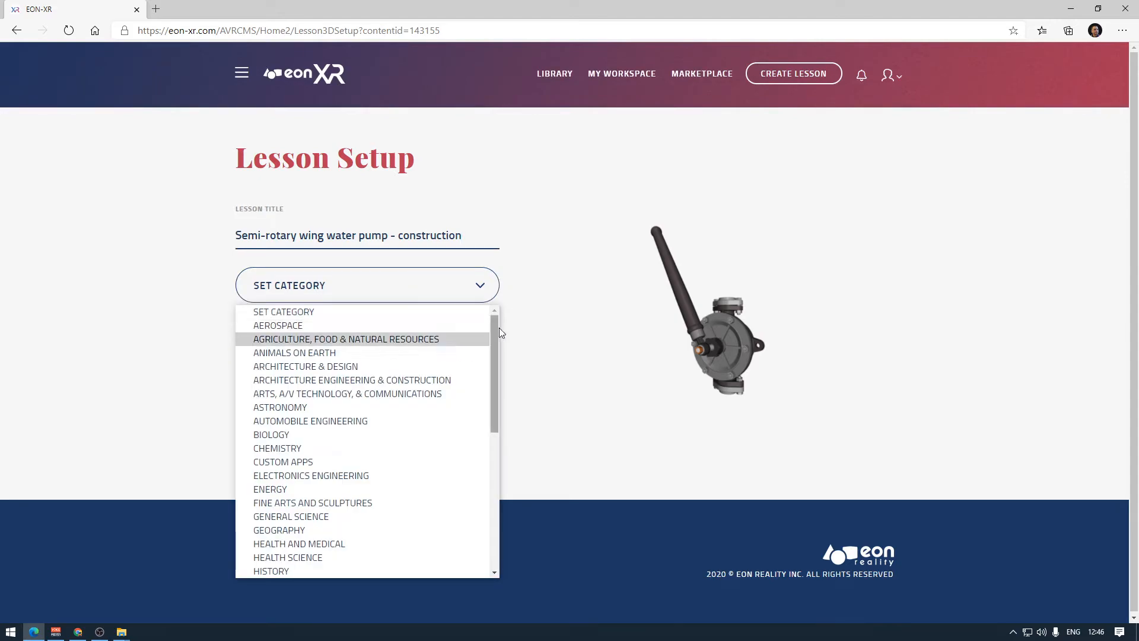
scroll(down, 3)
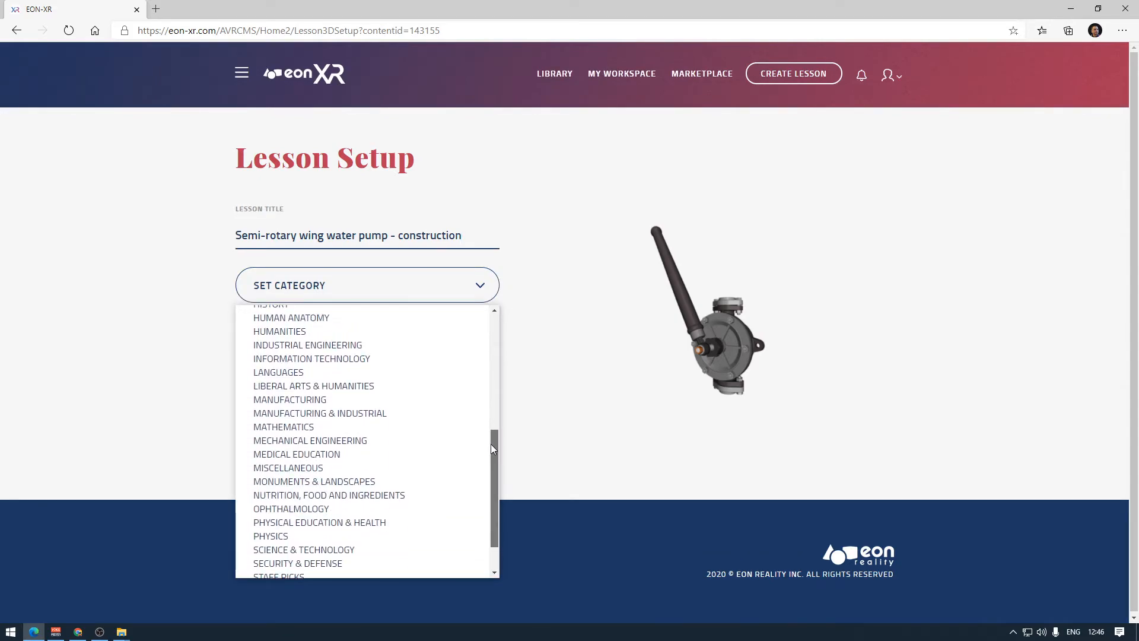
mouse_move(328, 346)
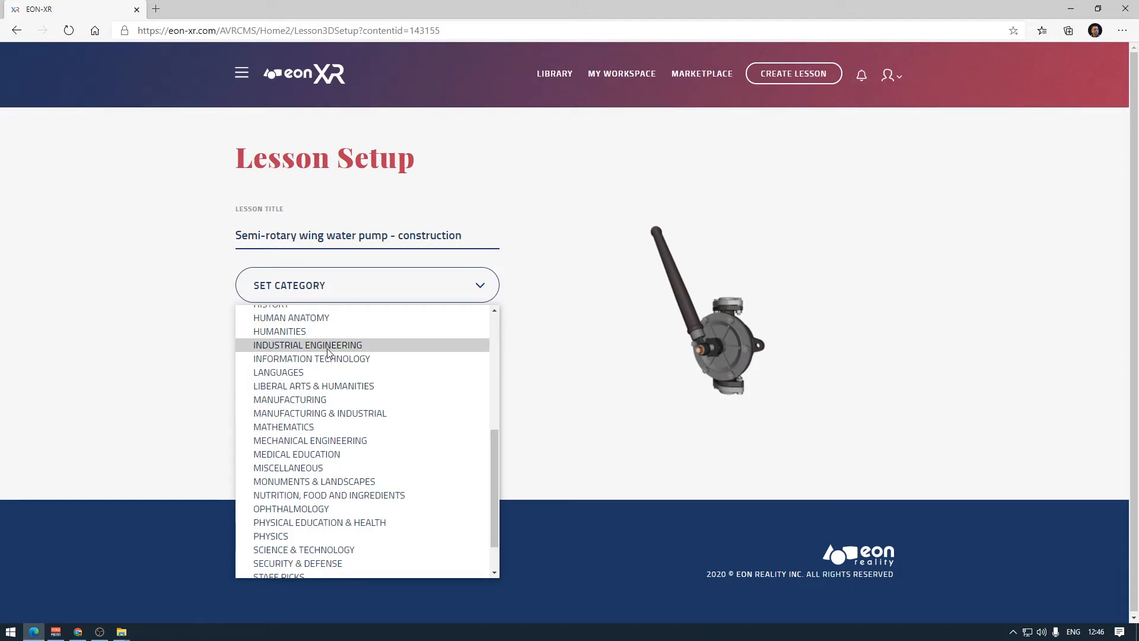
click(308, 344)
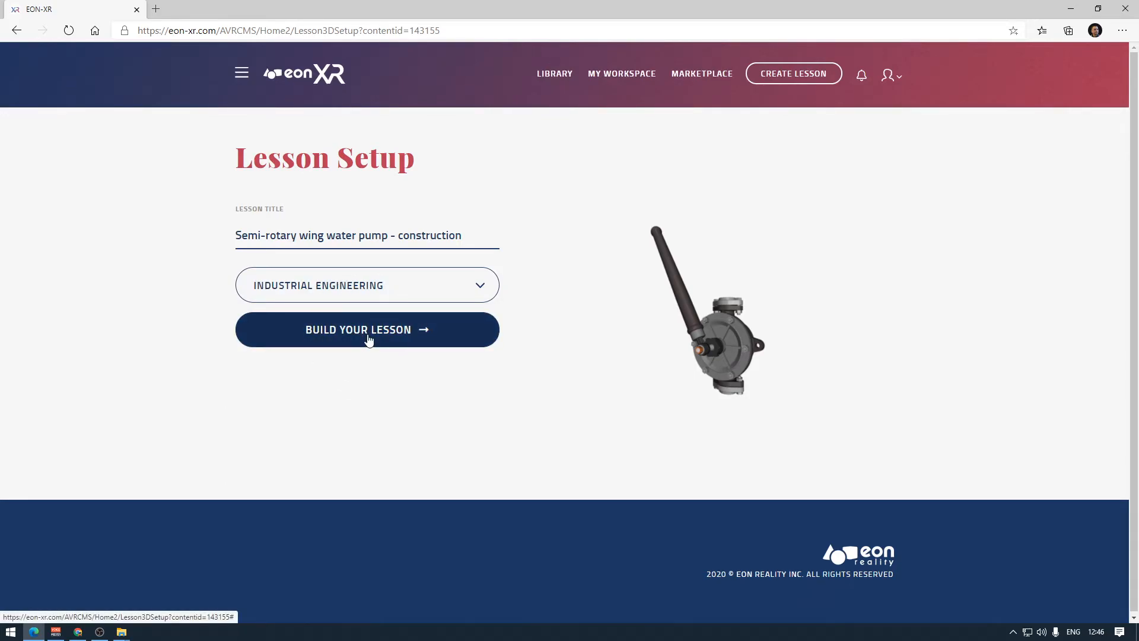
Build the lesson and let the browser launch the EON-XR desktop app
click(367, 329)
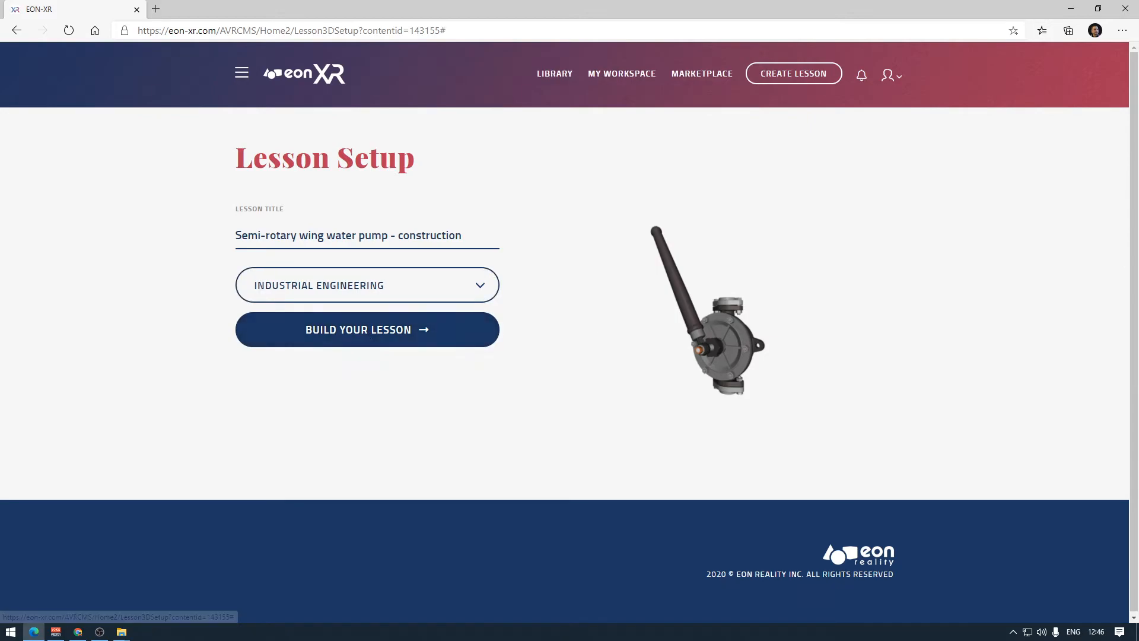
click(367, 329)
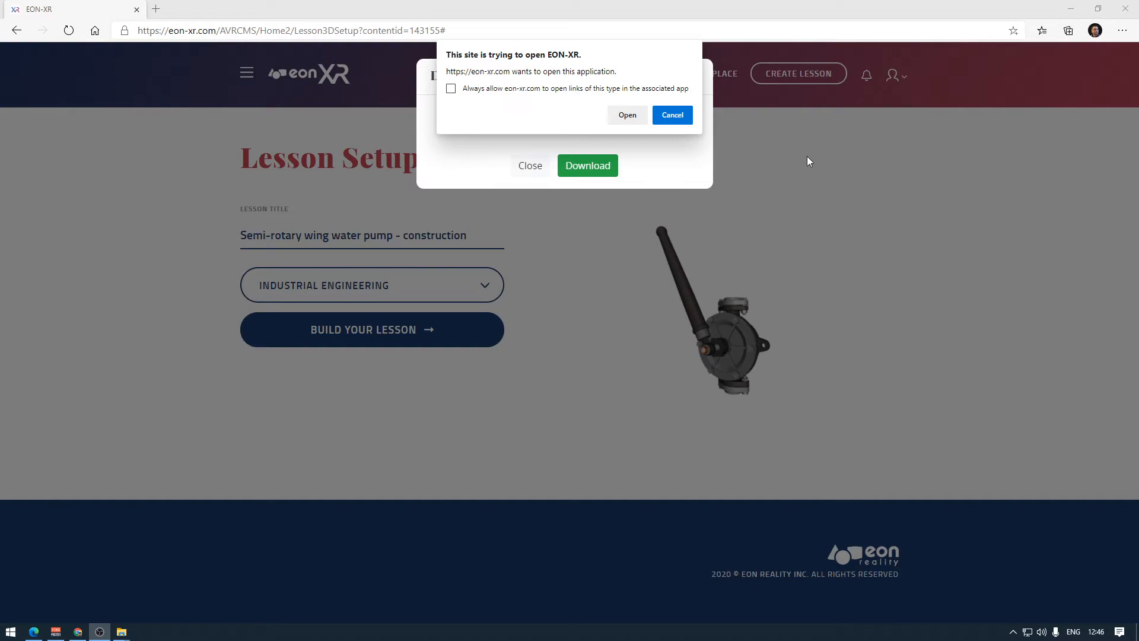
mouse_move(621, 132)
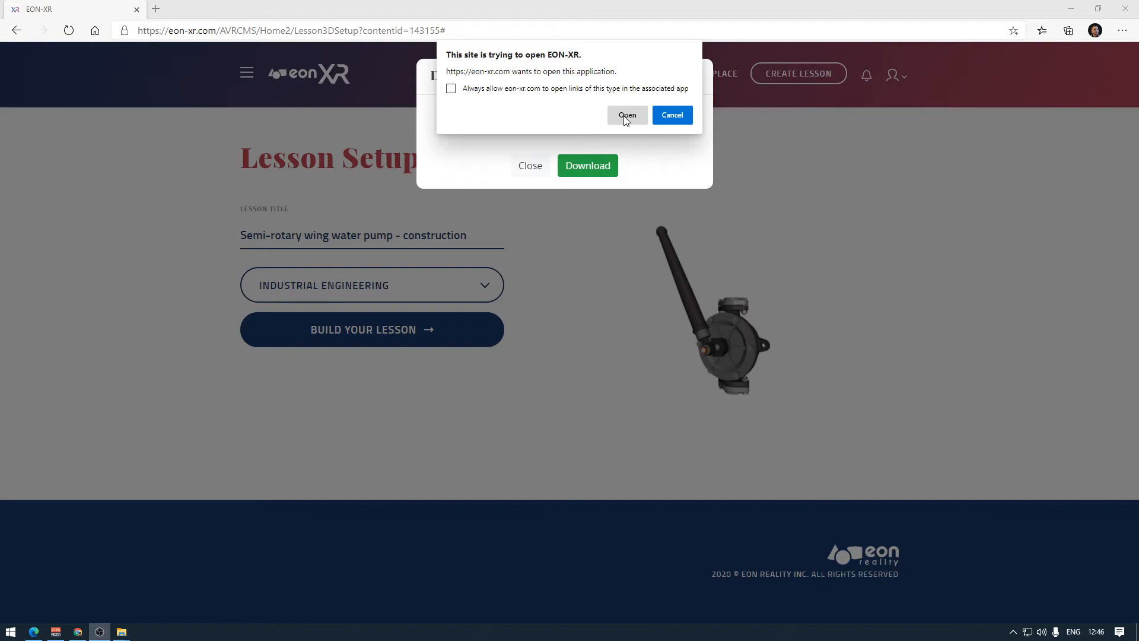
mouse_move(587, 166)
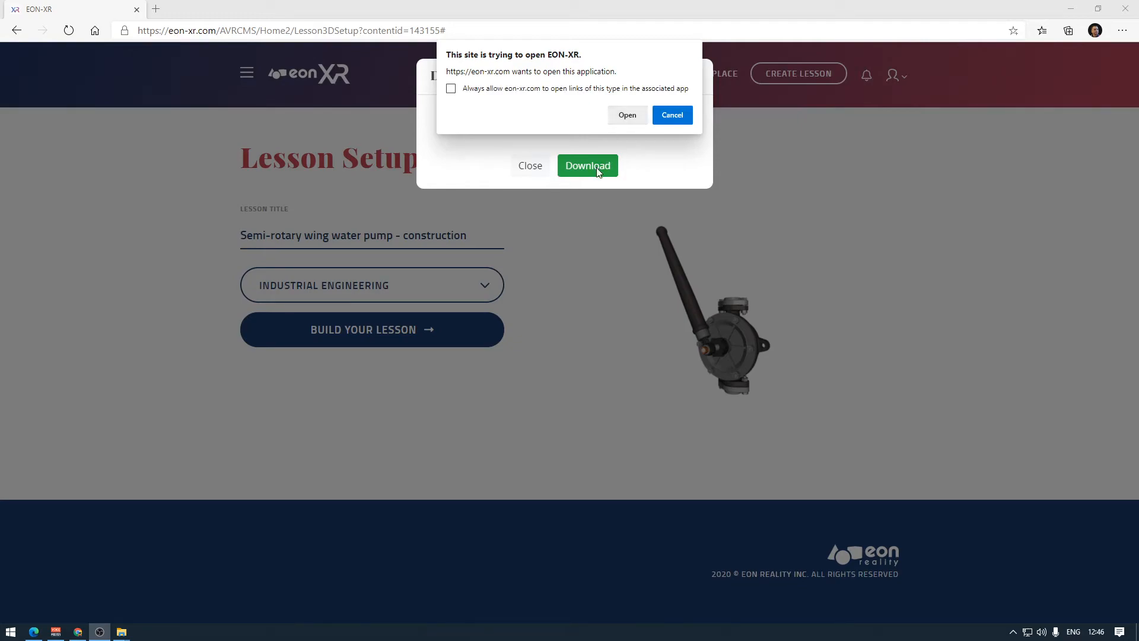
click(625, 114)
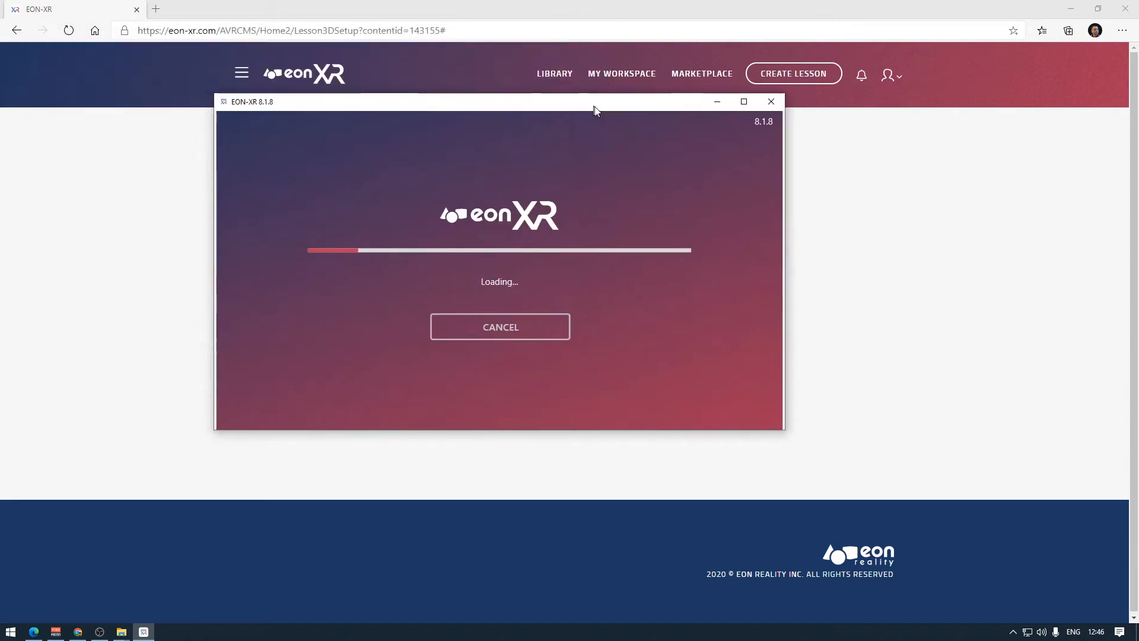
mouse_move(651, 220)
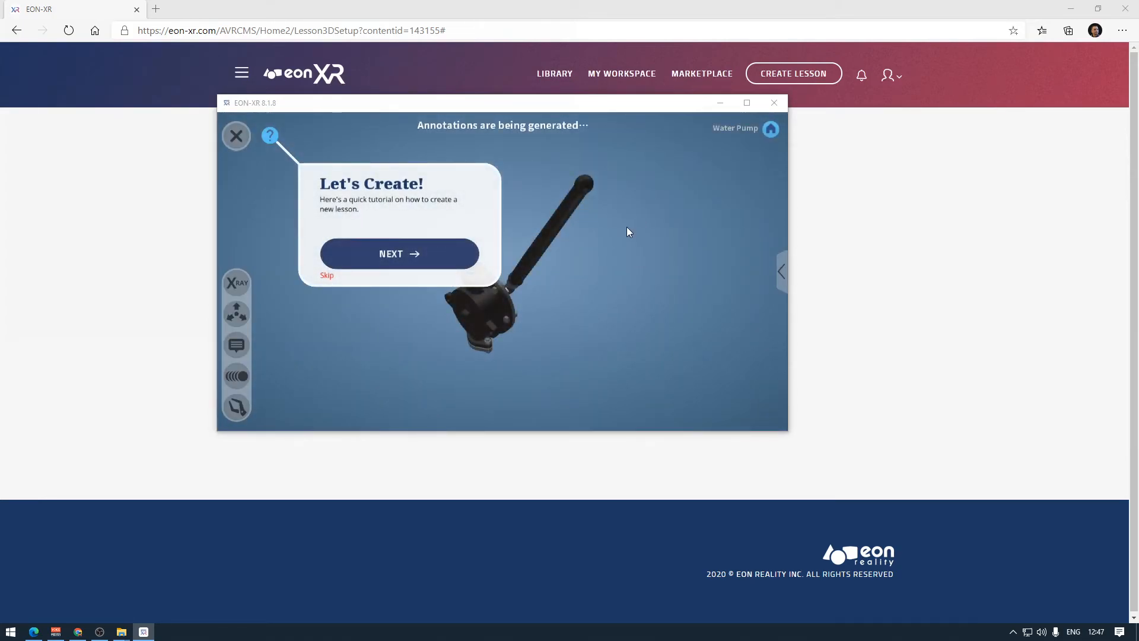
mouse_move(470, 149)
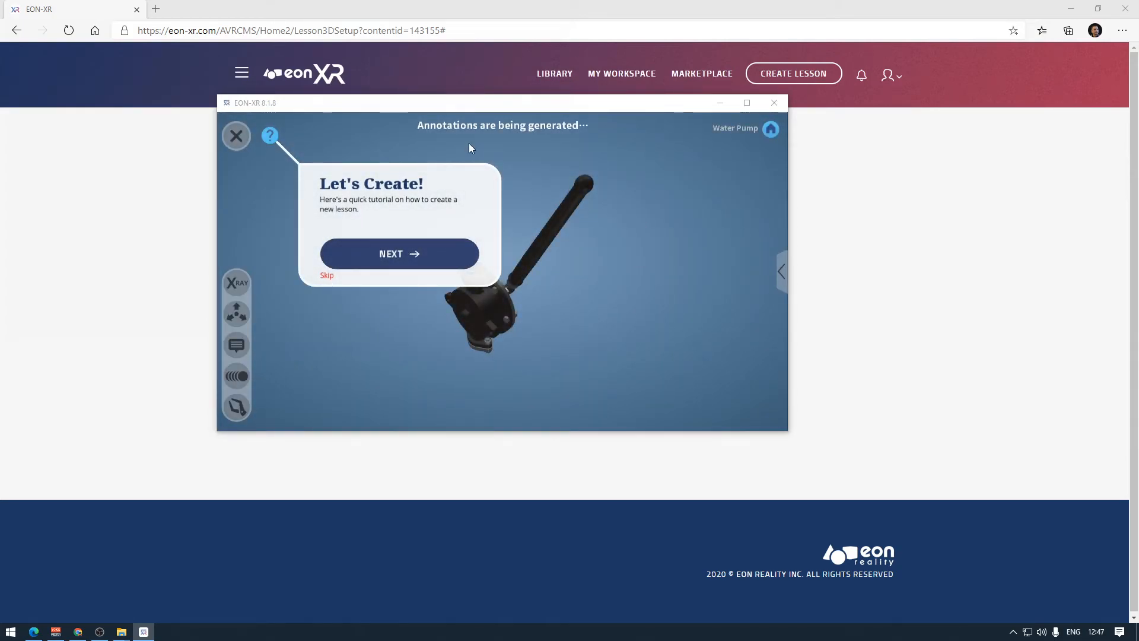
mouse_move(637, 308)
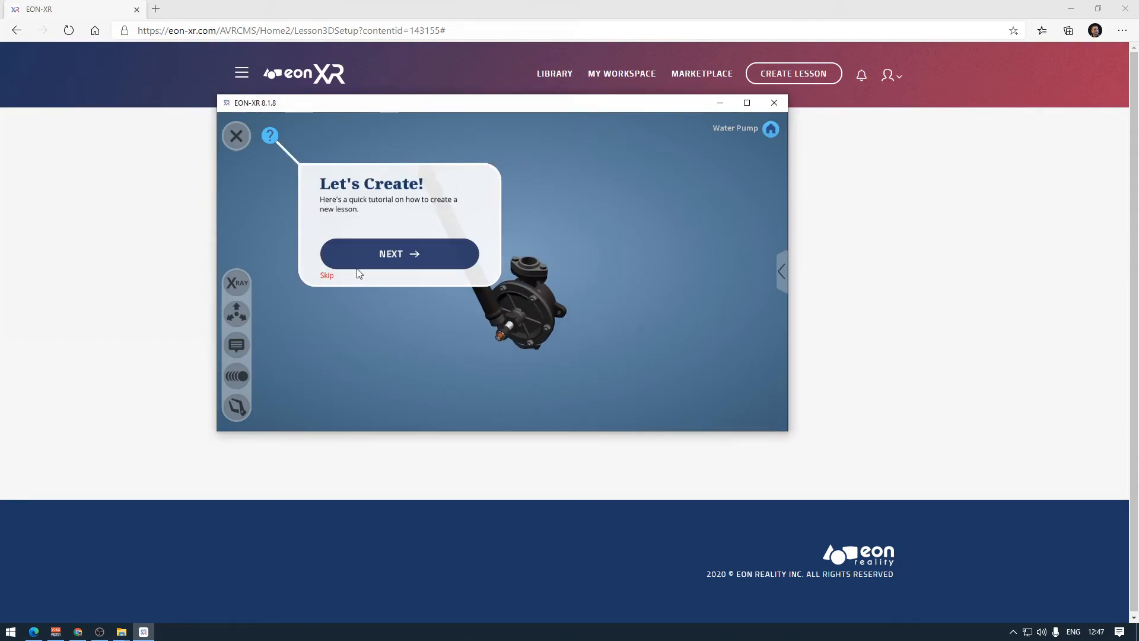
mouse_move(399, 253)
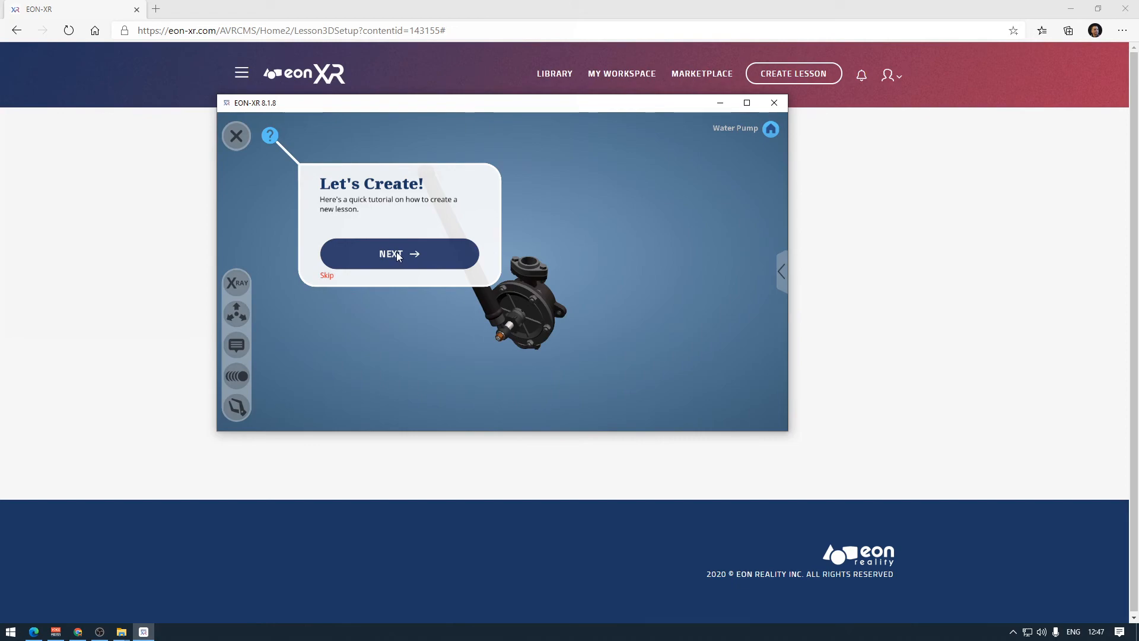
Step through the X-Ray, explode, annotation, animation and dissect tutorial, then maximize the editor
click(398, 253)
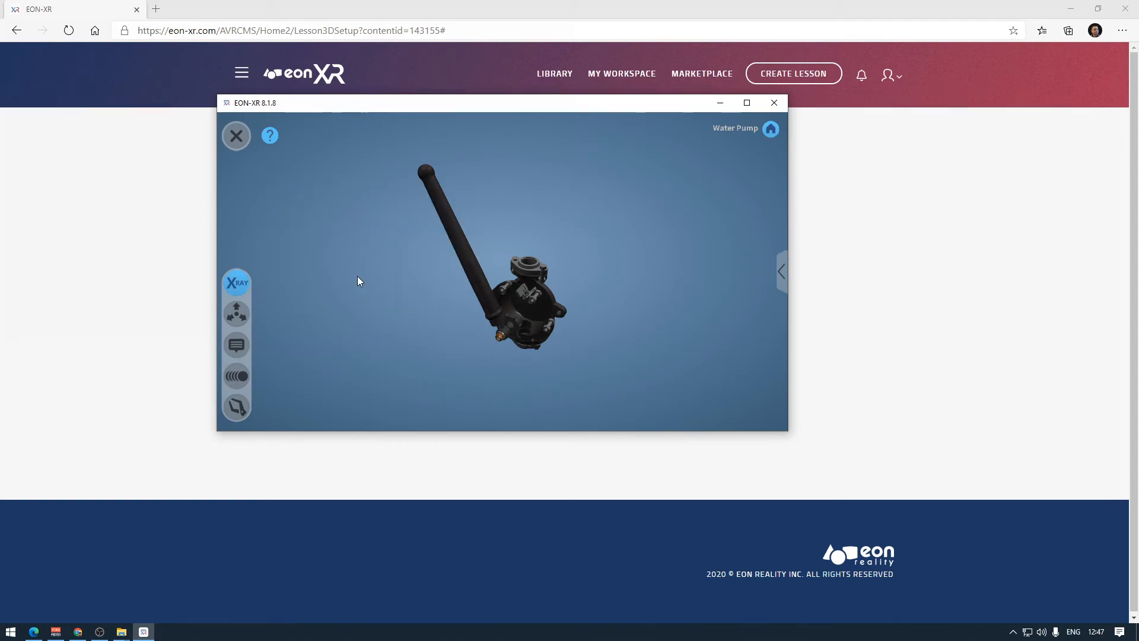
click(270, 135)
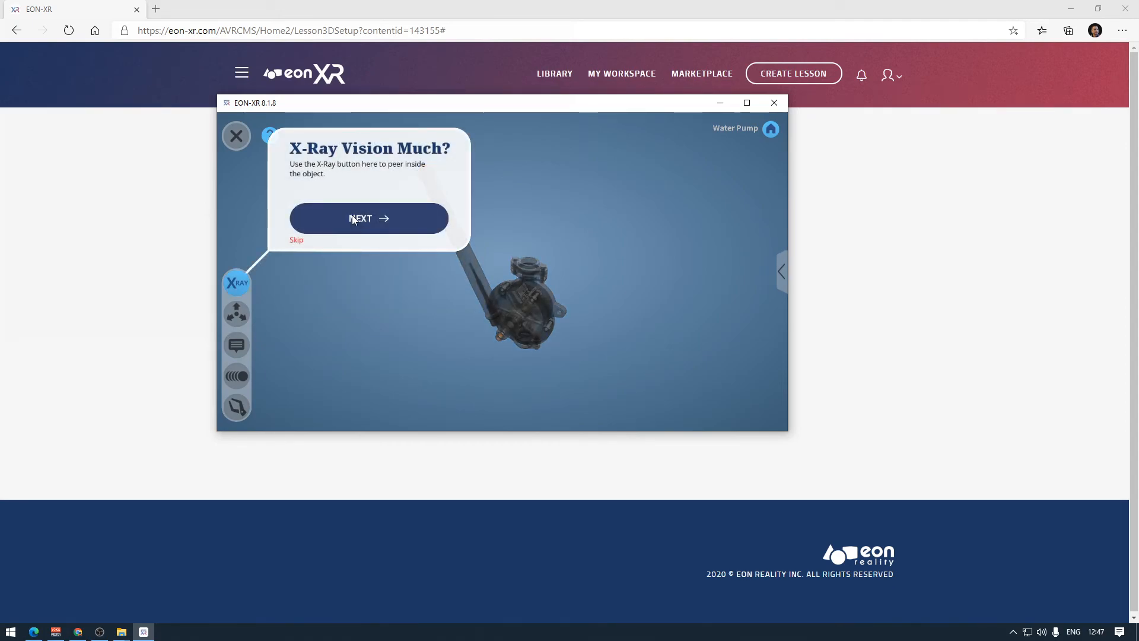
click(368, 218)
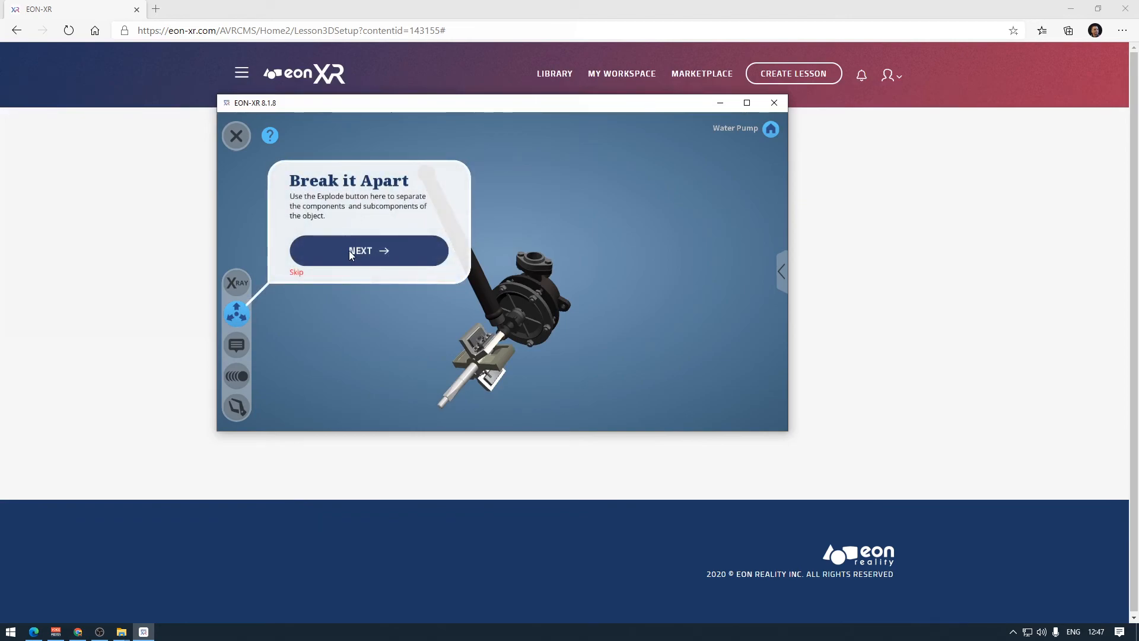
click(369, 250)
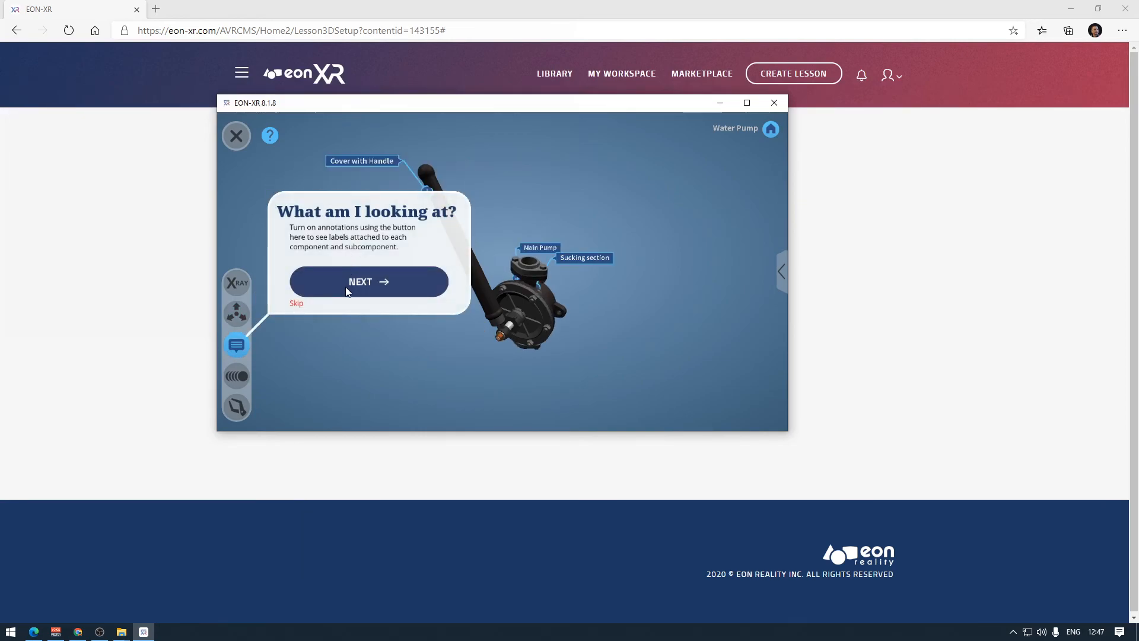
click(368, 282)
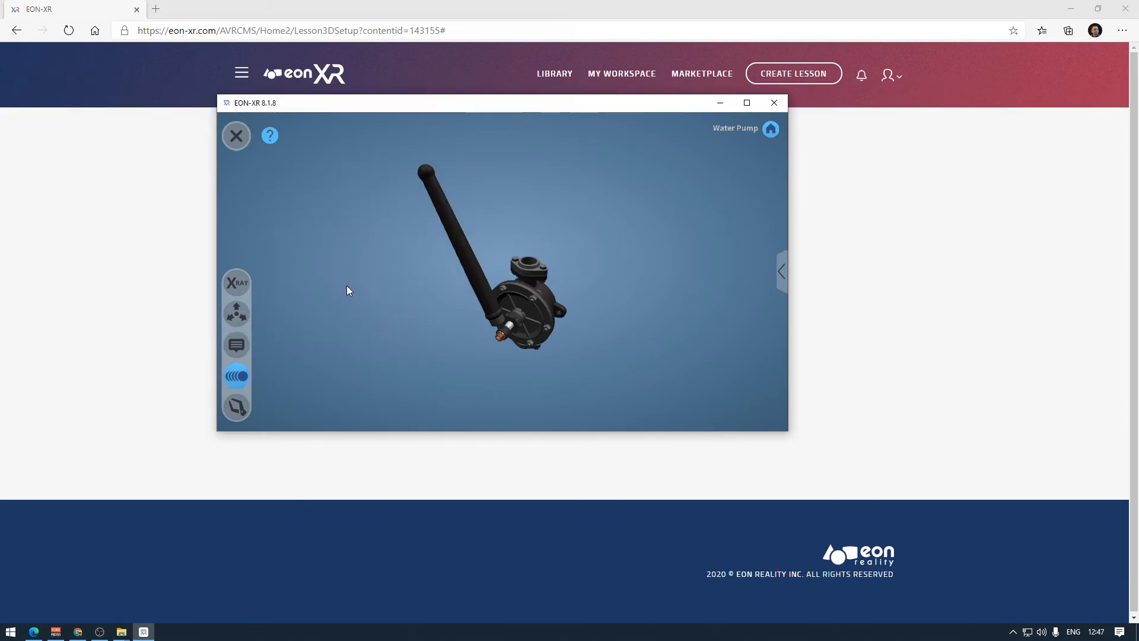
click(236, 376)
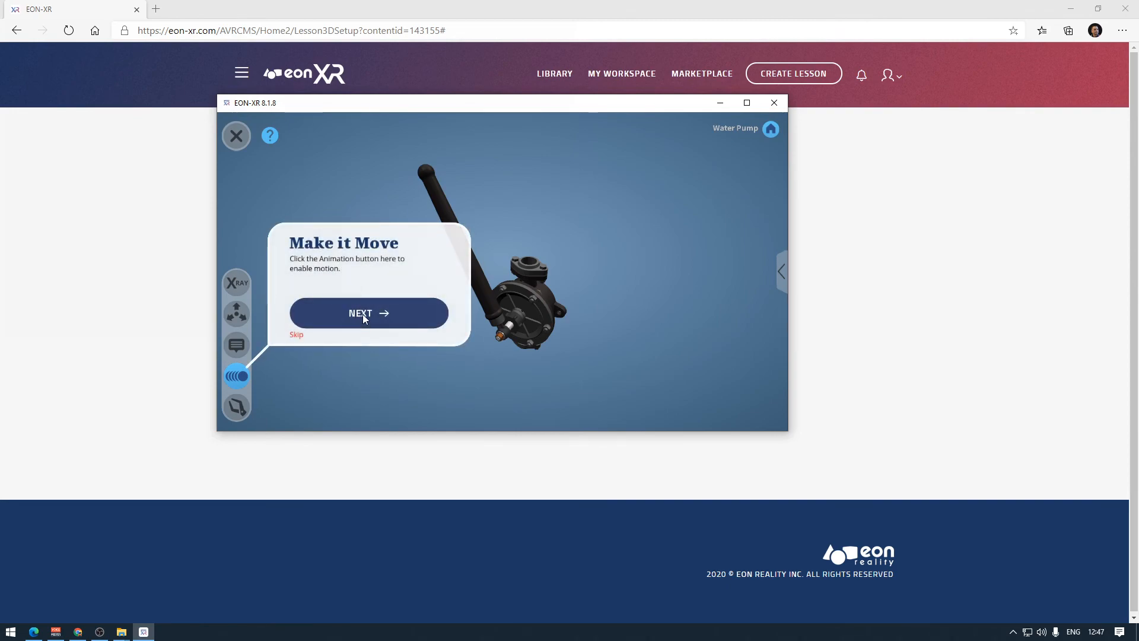
click(369, 313)
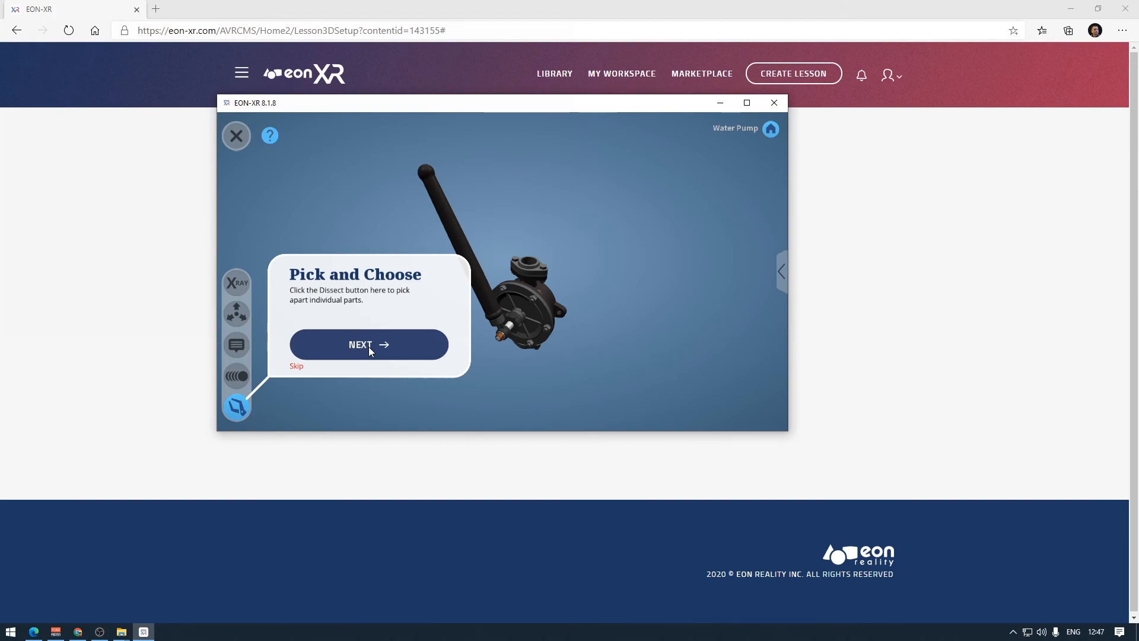
click(368, 343)
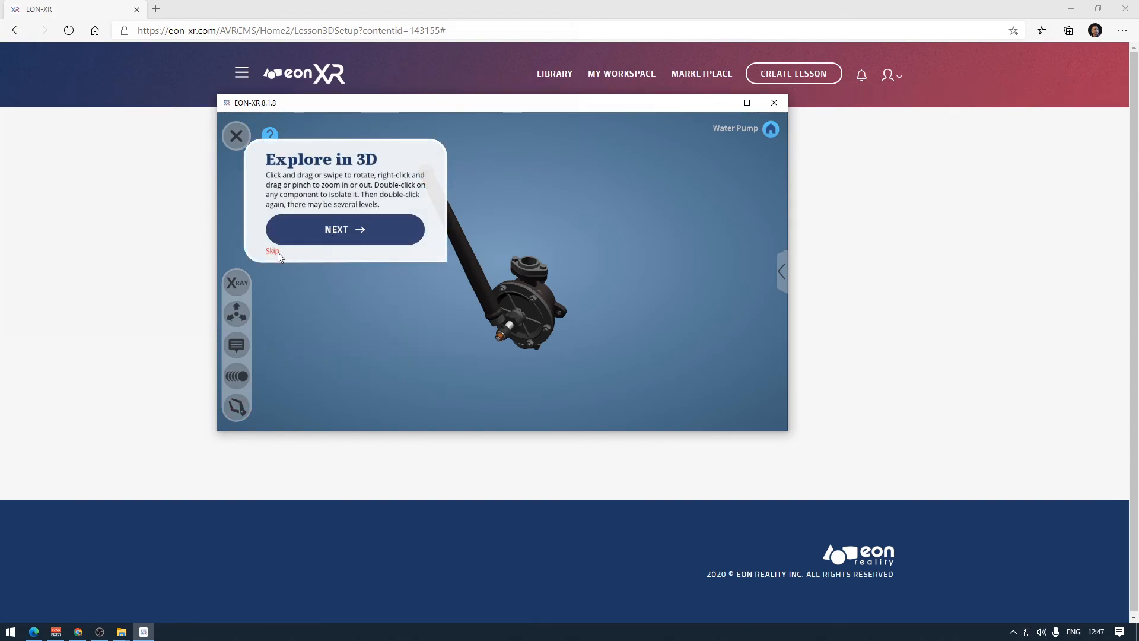
click(272, 250)
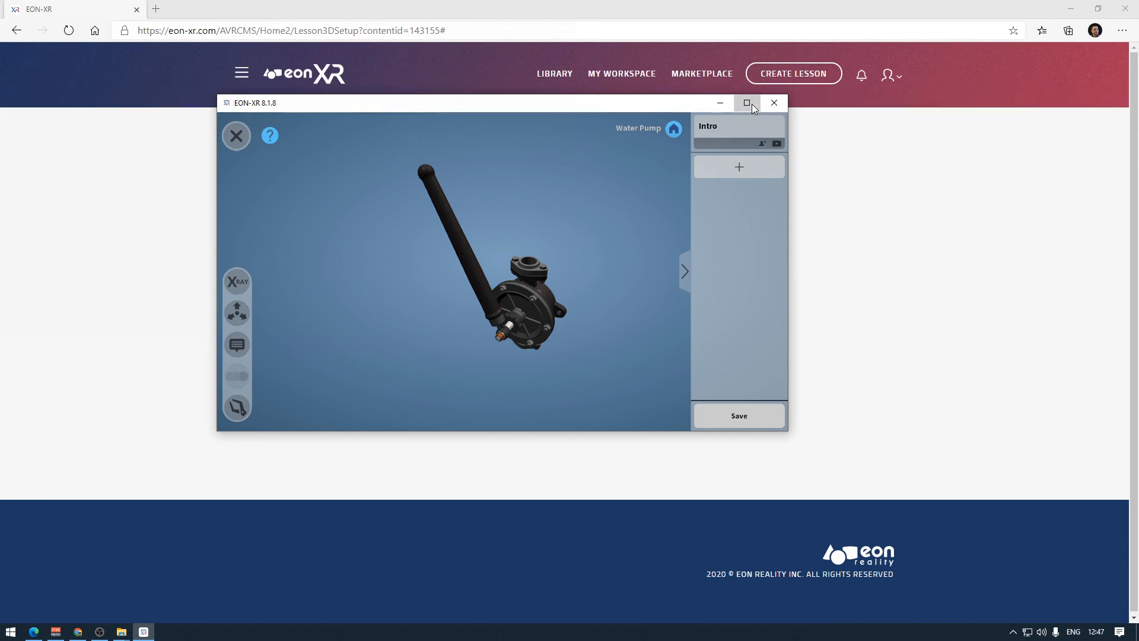
click(747, 103)
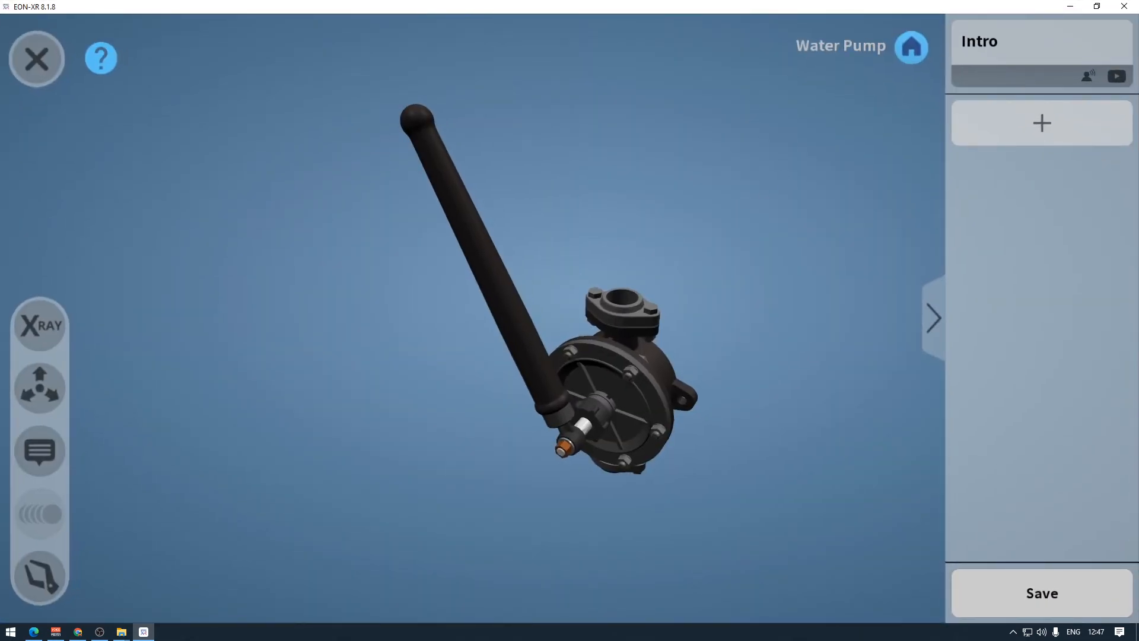